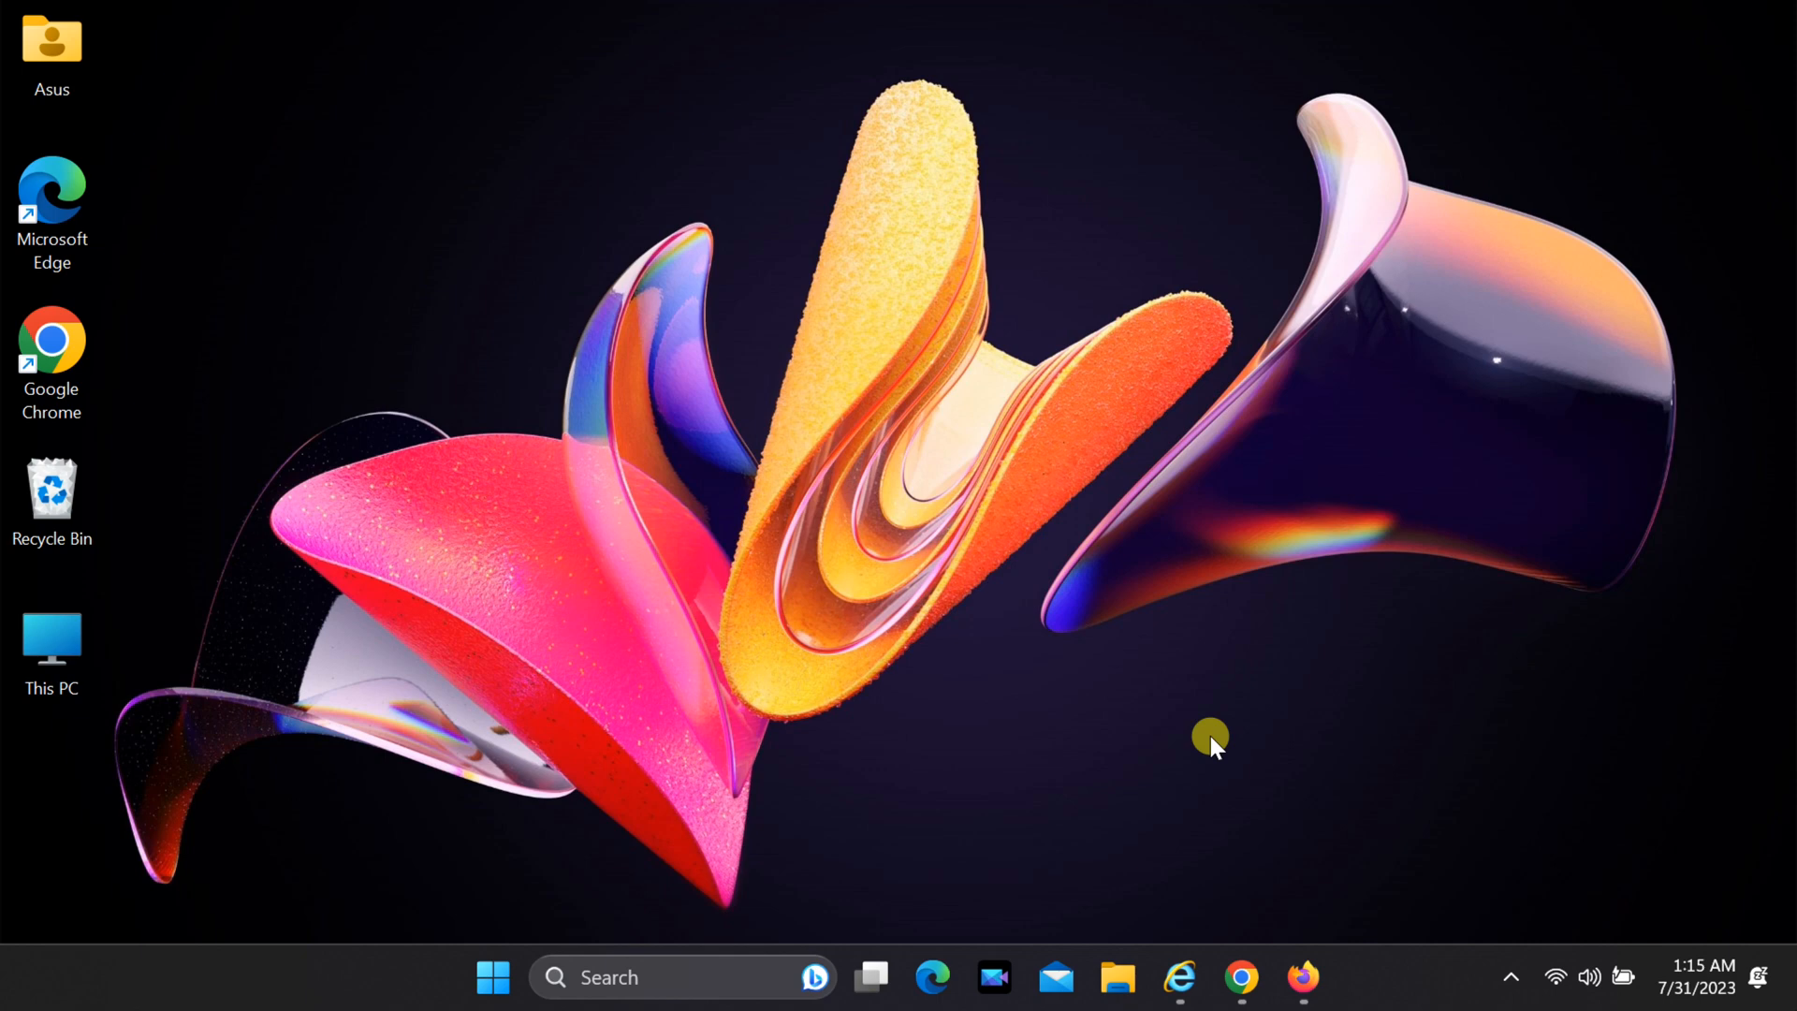
Launch the Settings app from the Start menu's pinned apps.
click(492, 977)
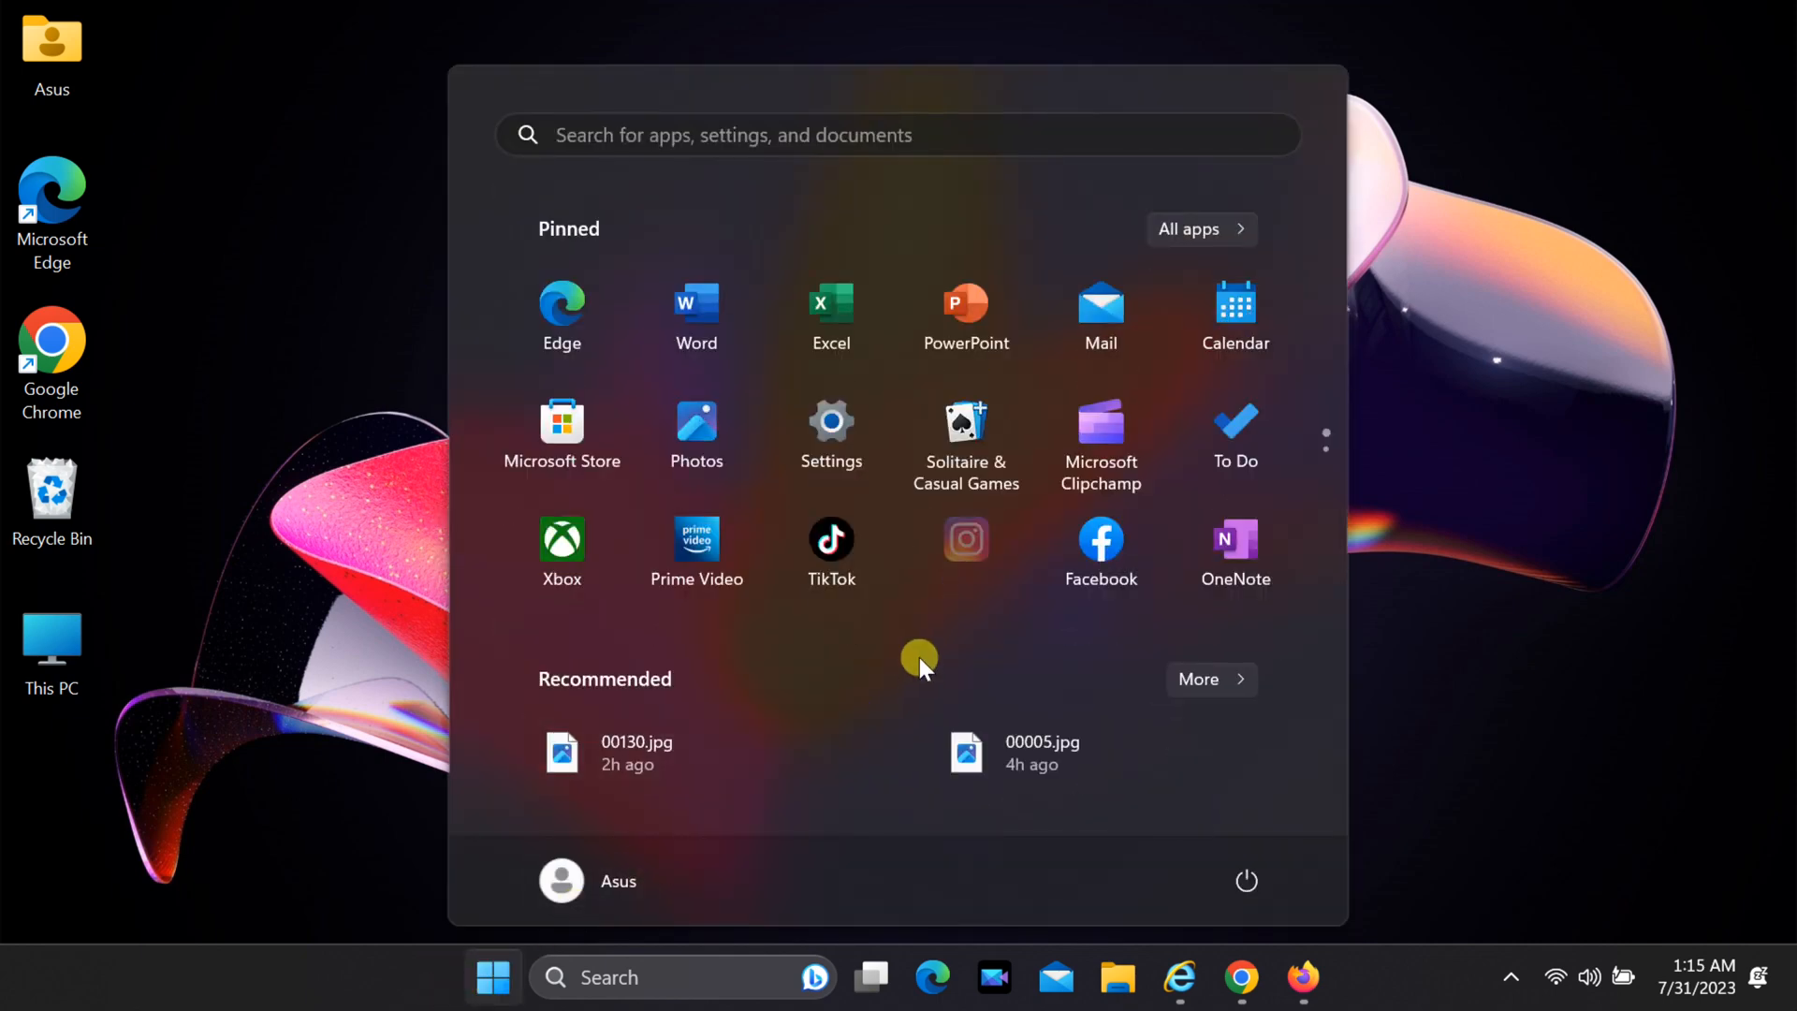
mouse_move(831, 435)
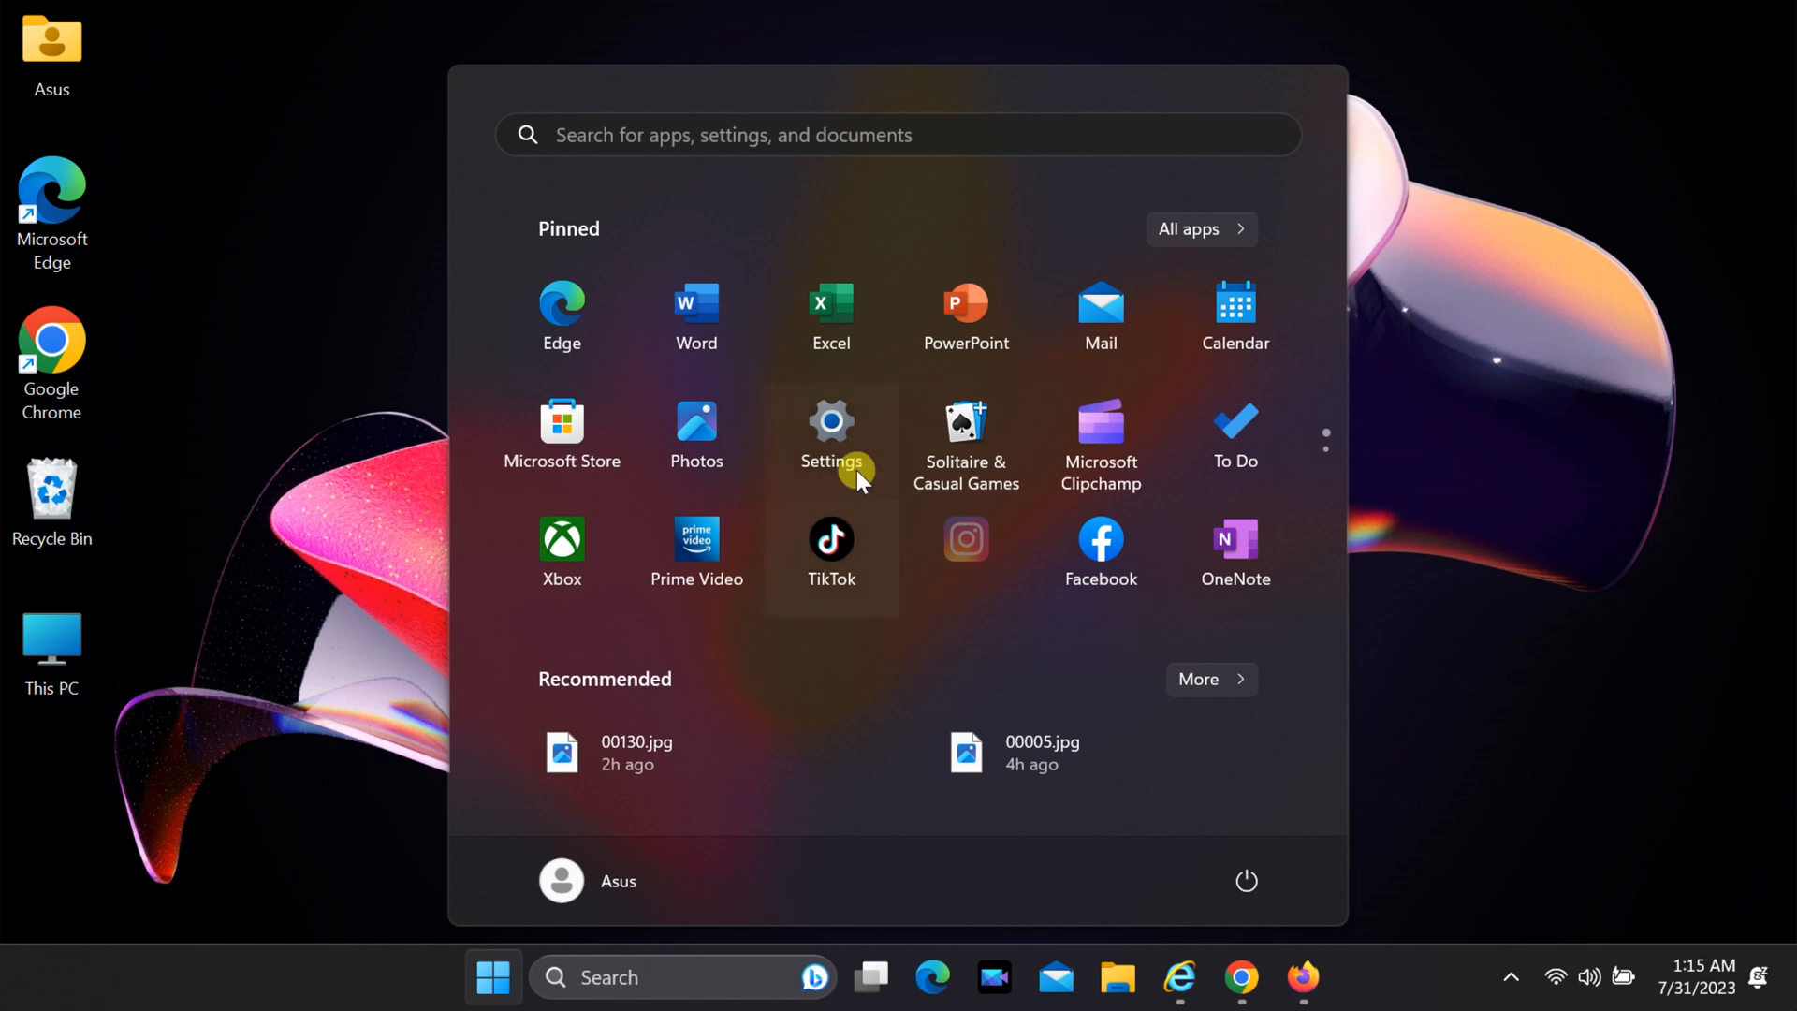
click(830, 430)
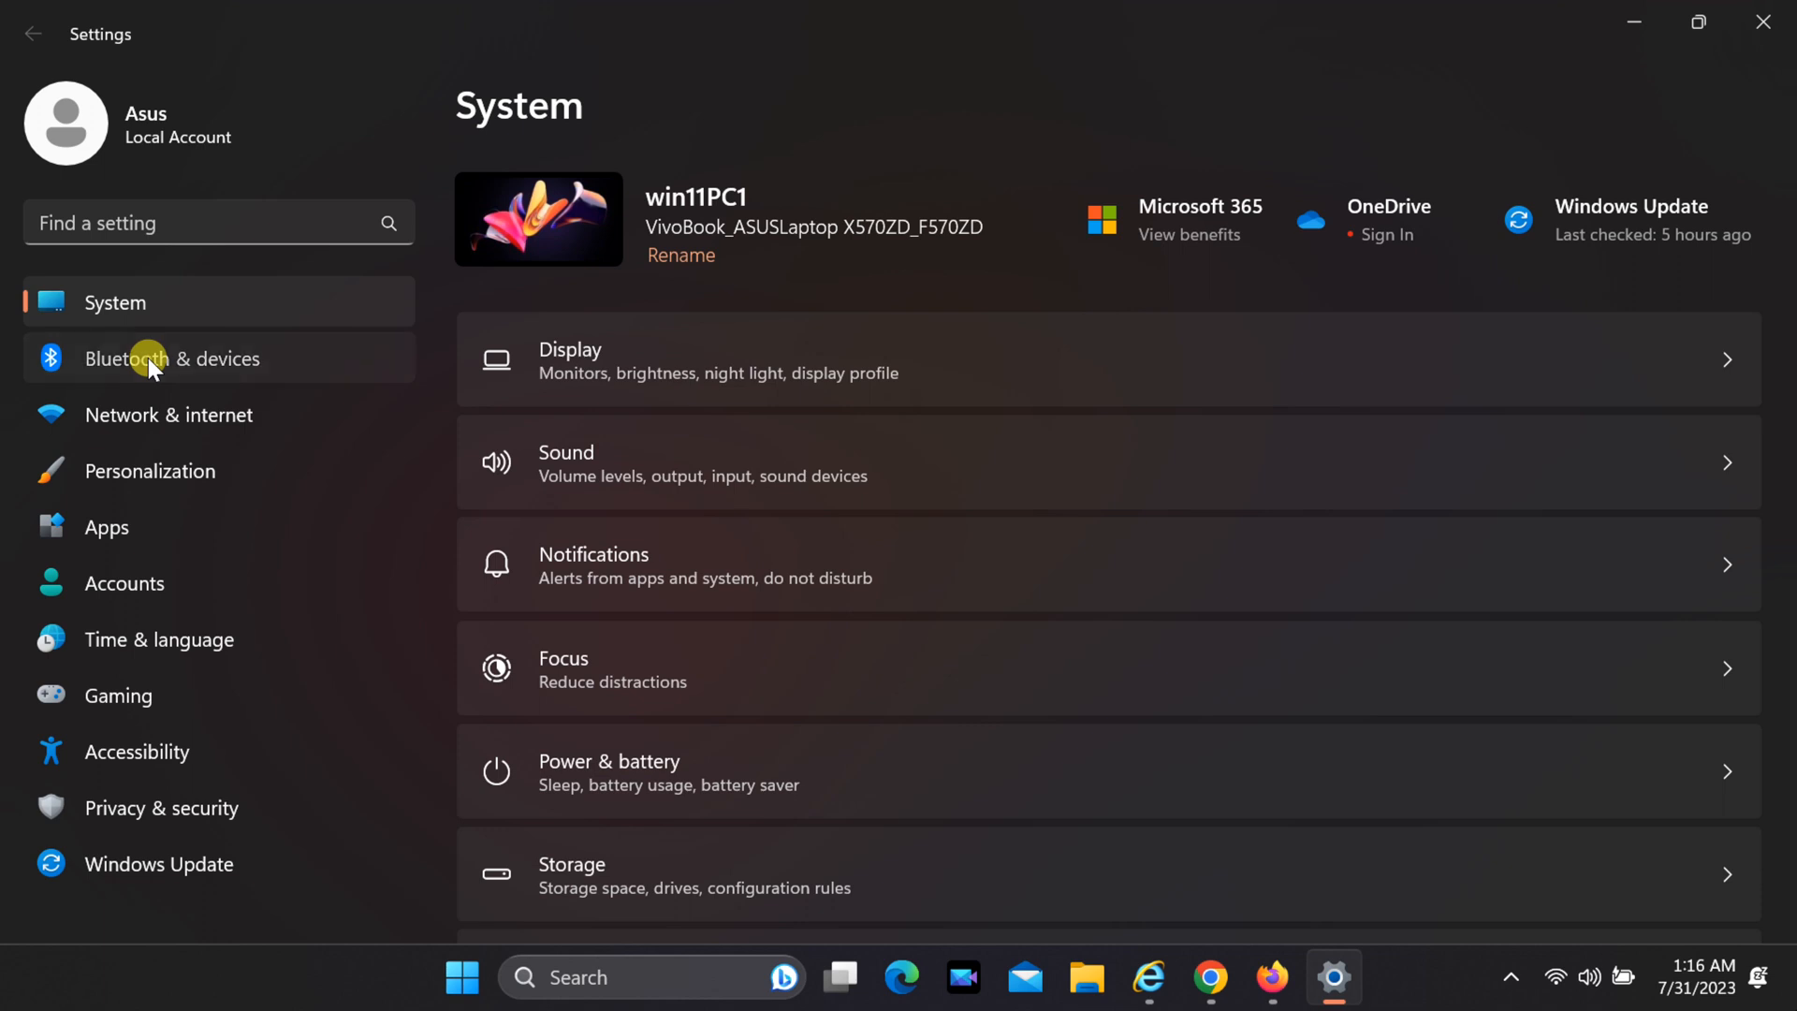
Go to Bluetooth & devices and start adding a new device.
click(174, 359)
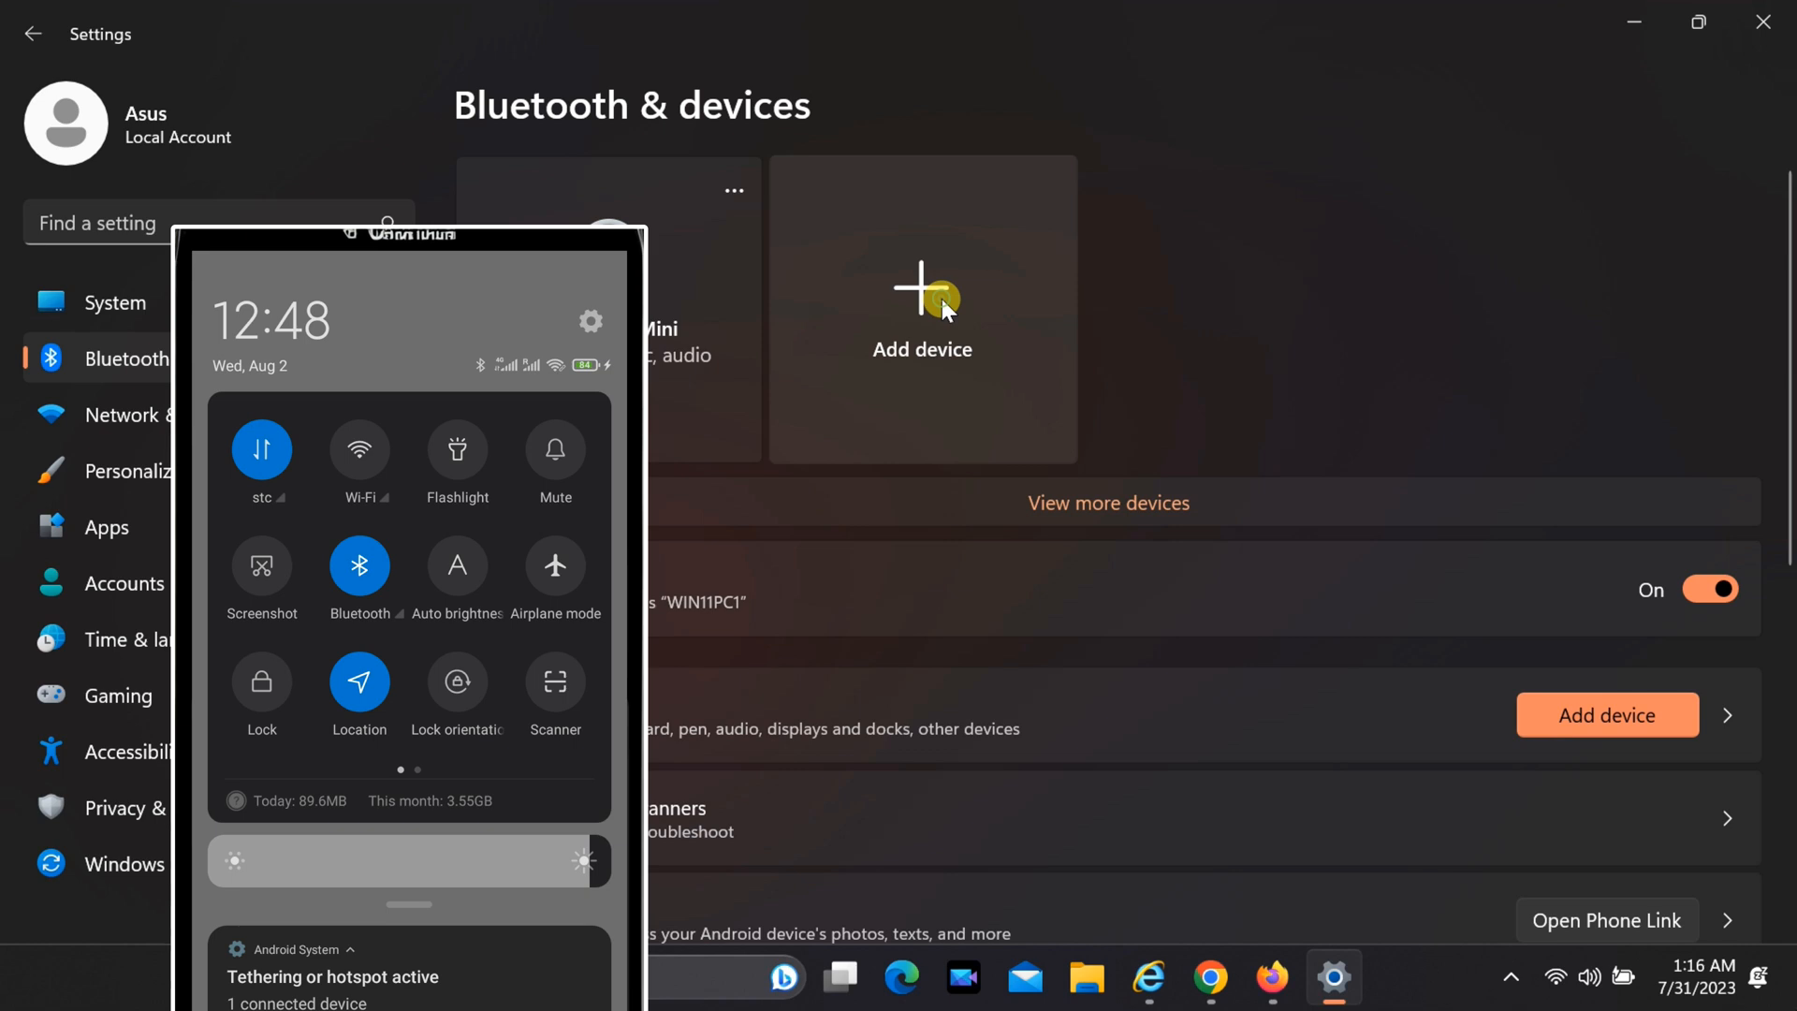
click(921, 307)
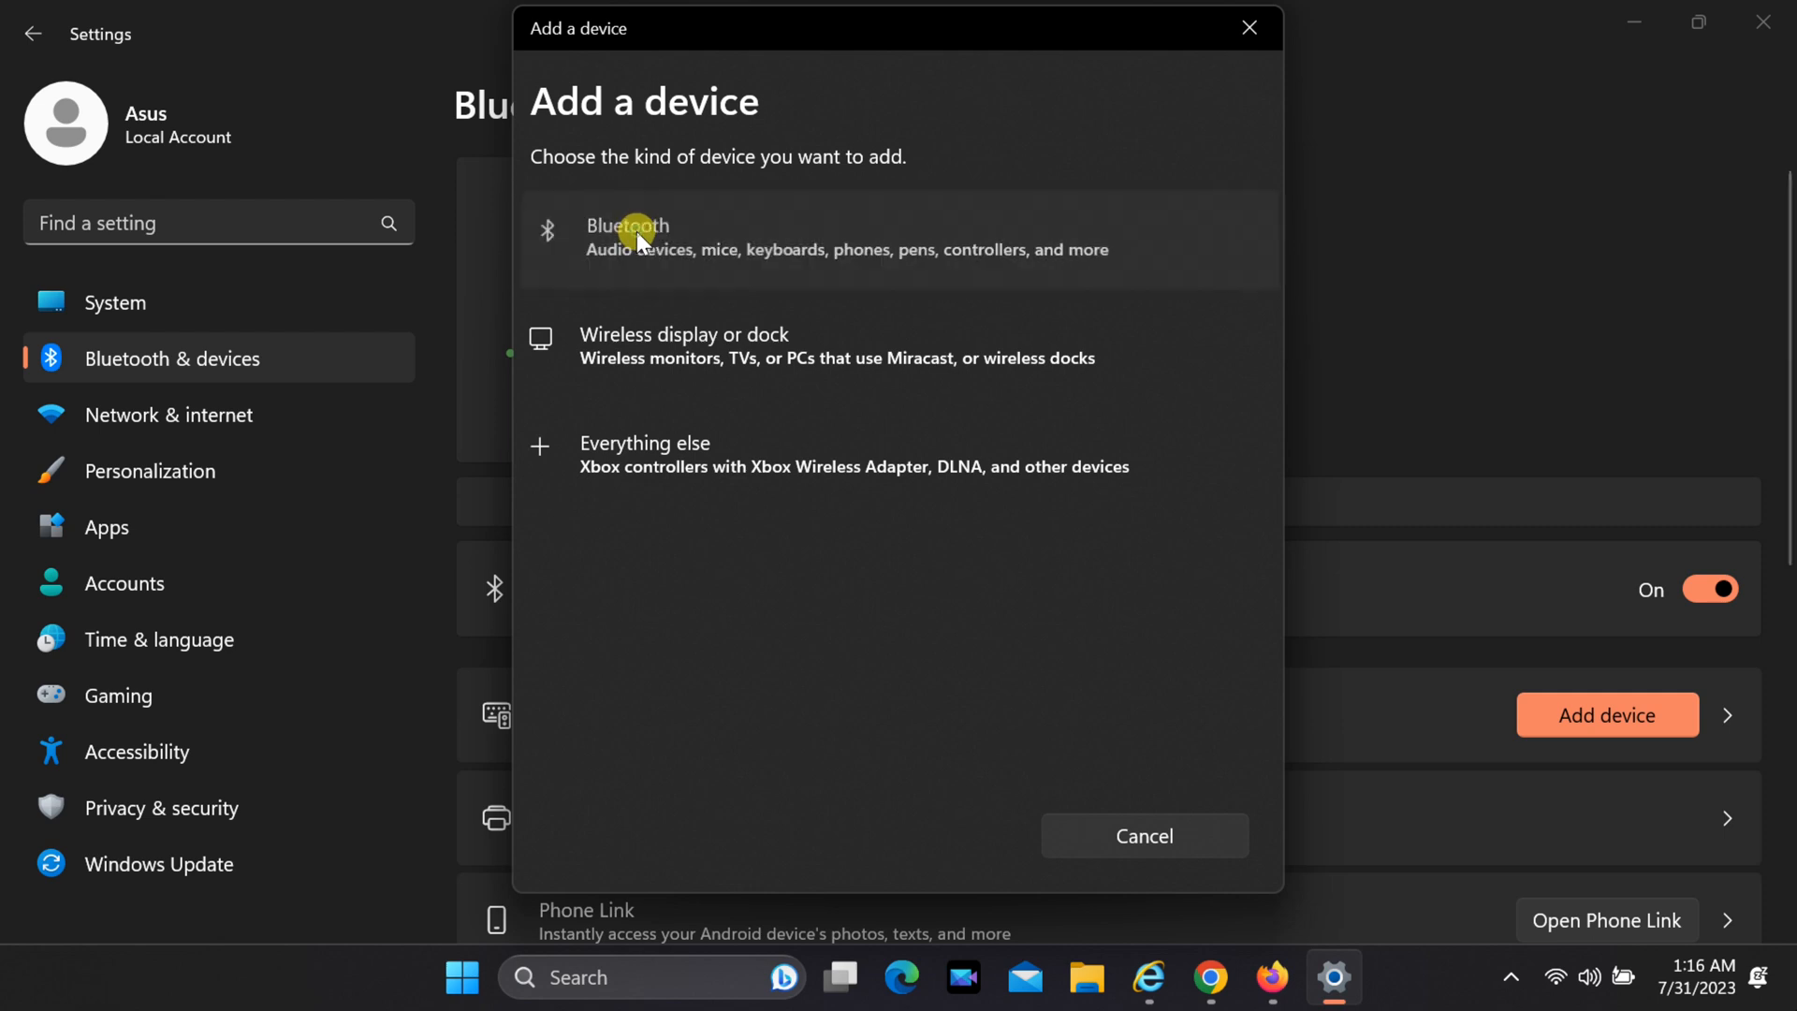
Pair the Redmi 9i over Bluetooth, confirming the matching PIN, and finish the wizard.
click(627, 237)
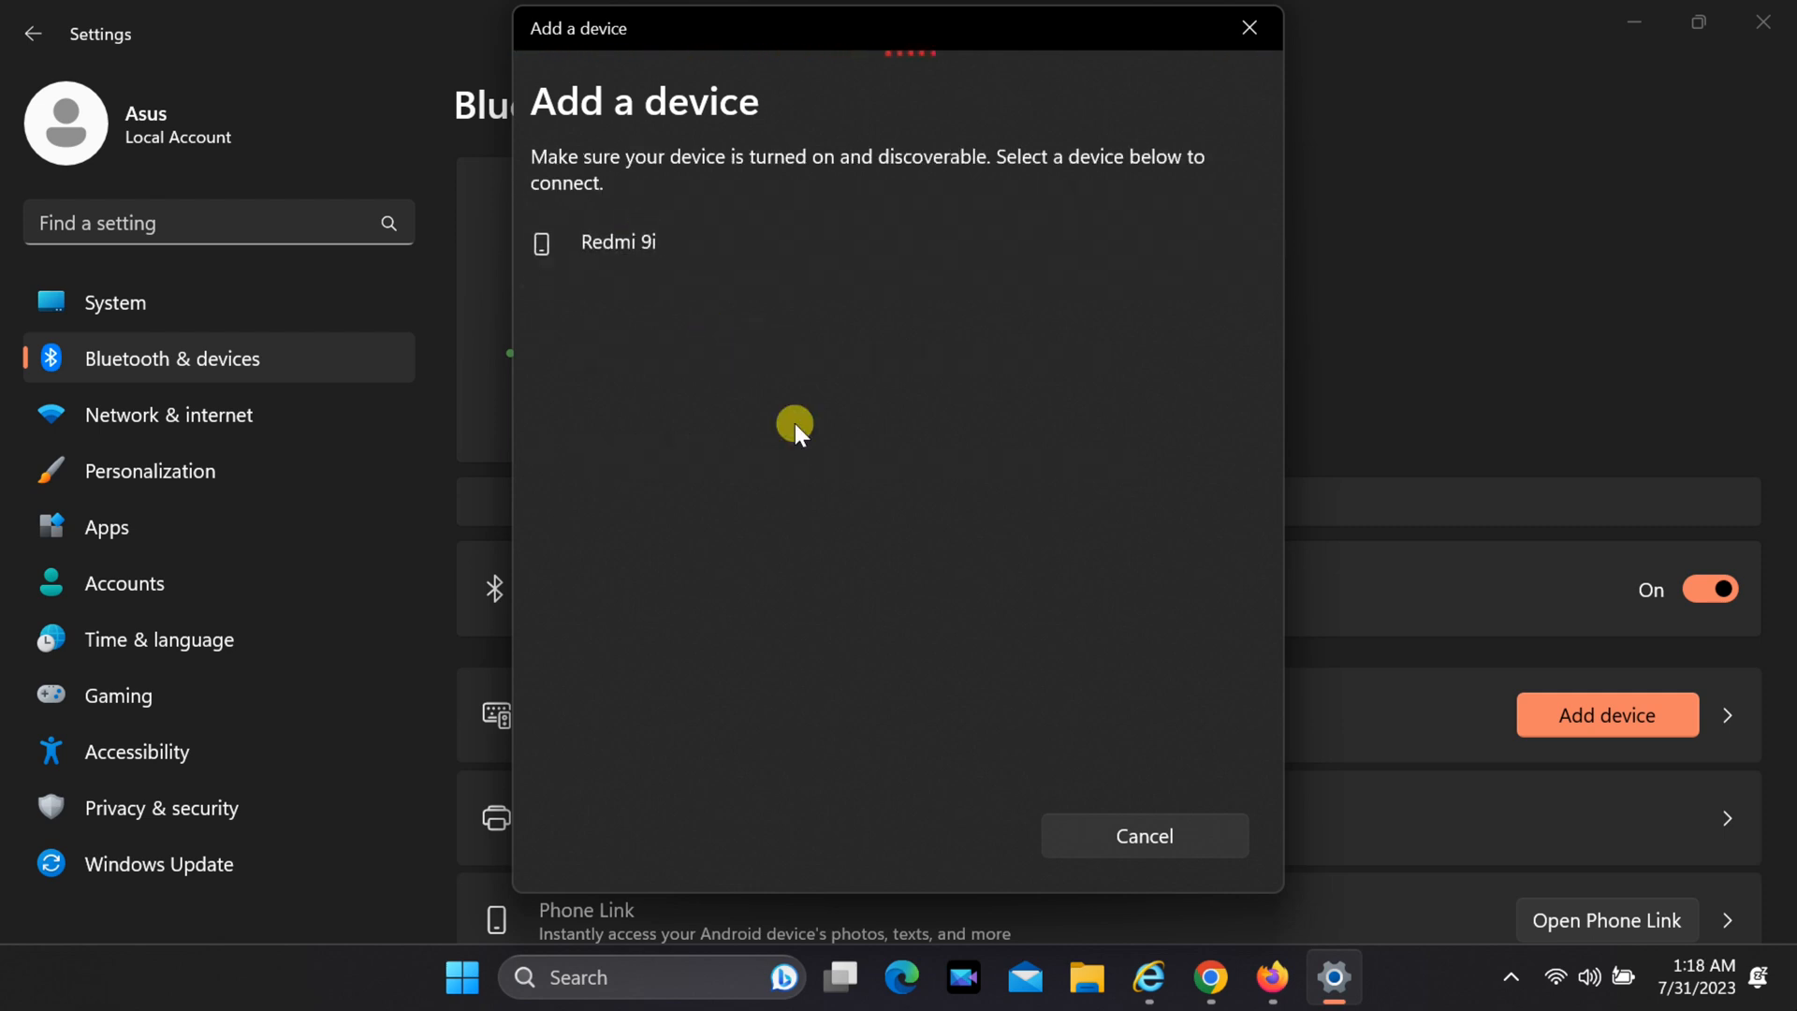
click(619, 241)
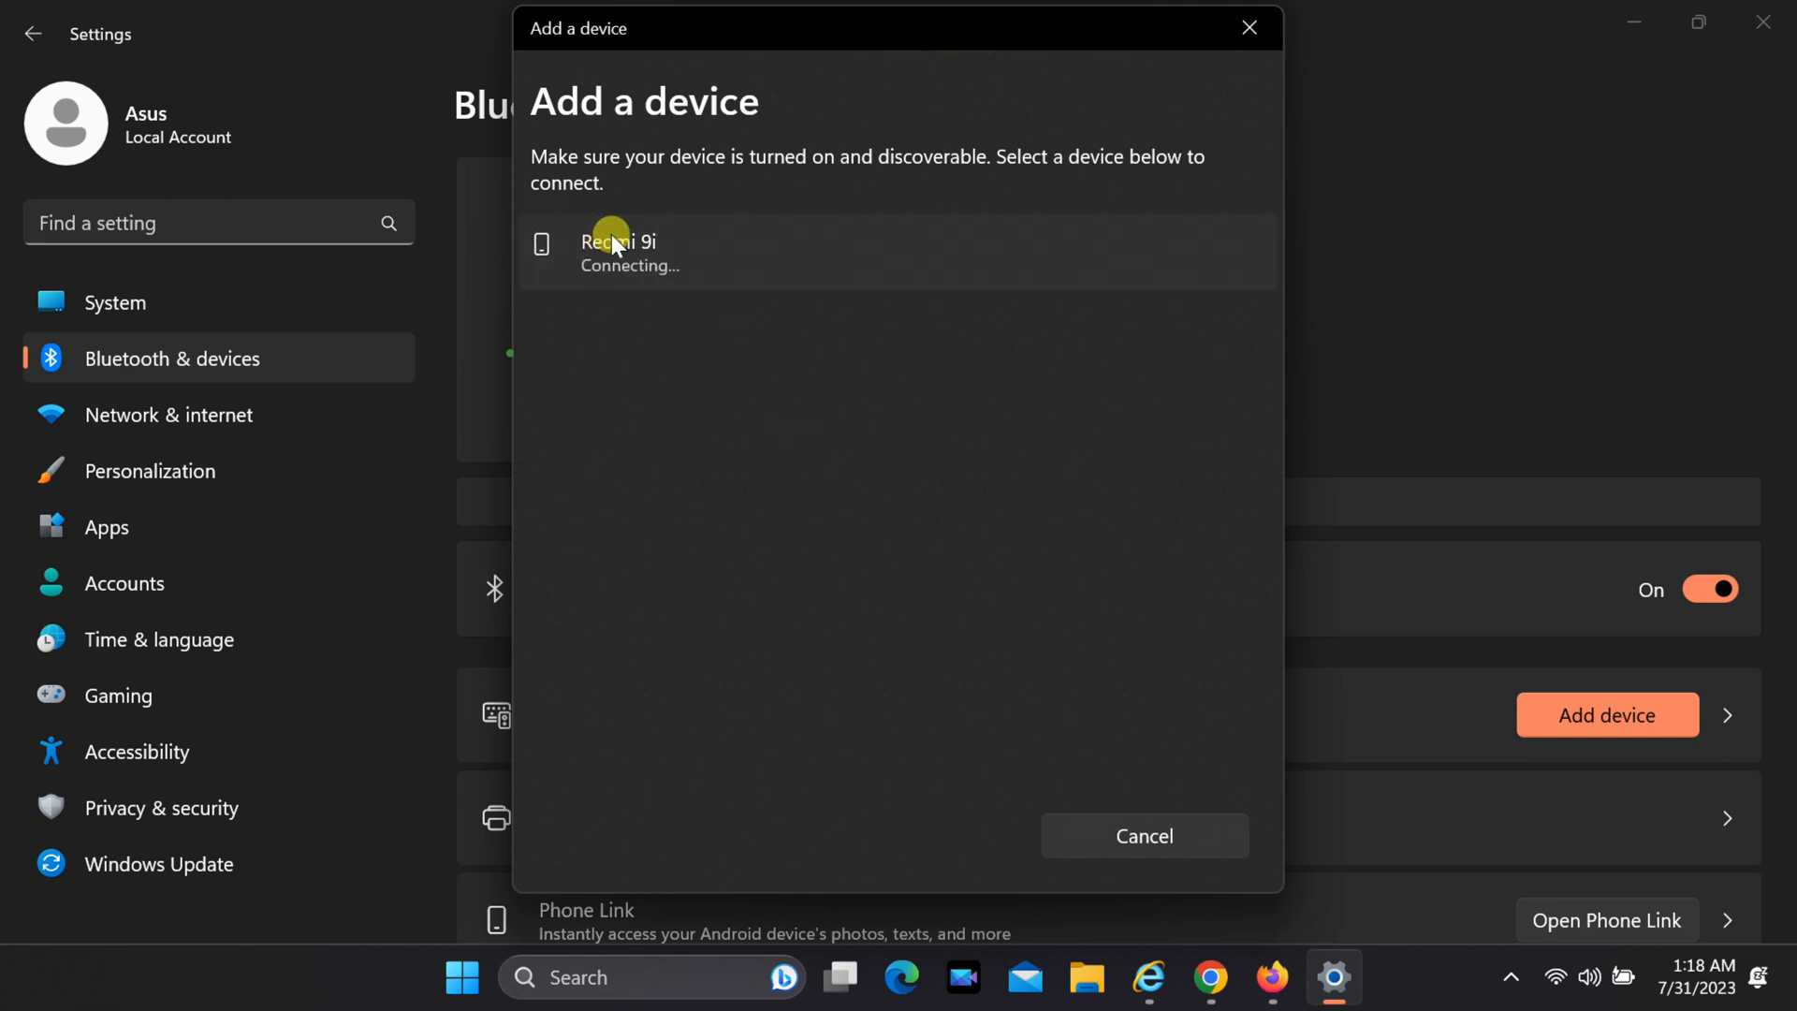
click(619, 241)
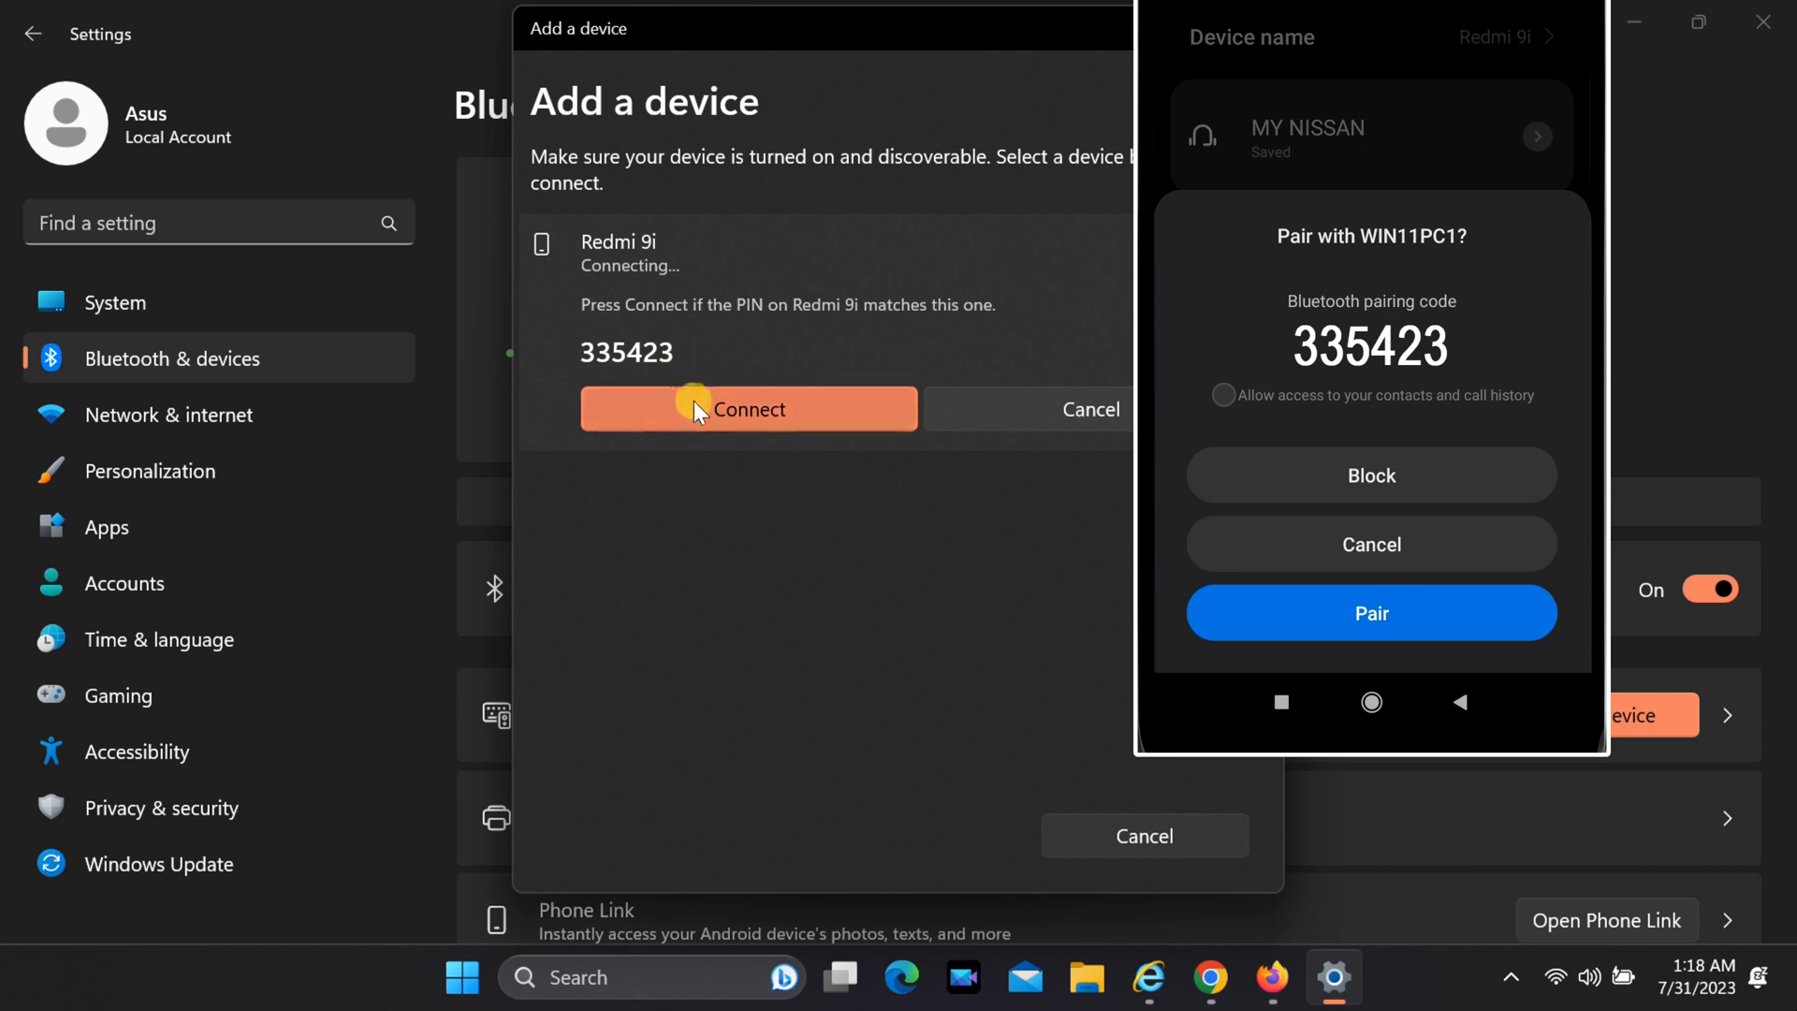
click(748, 409)
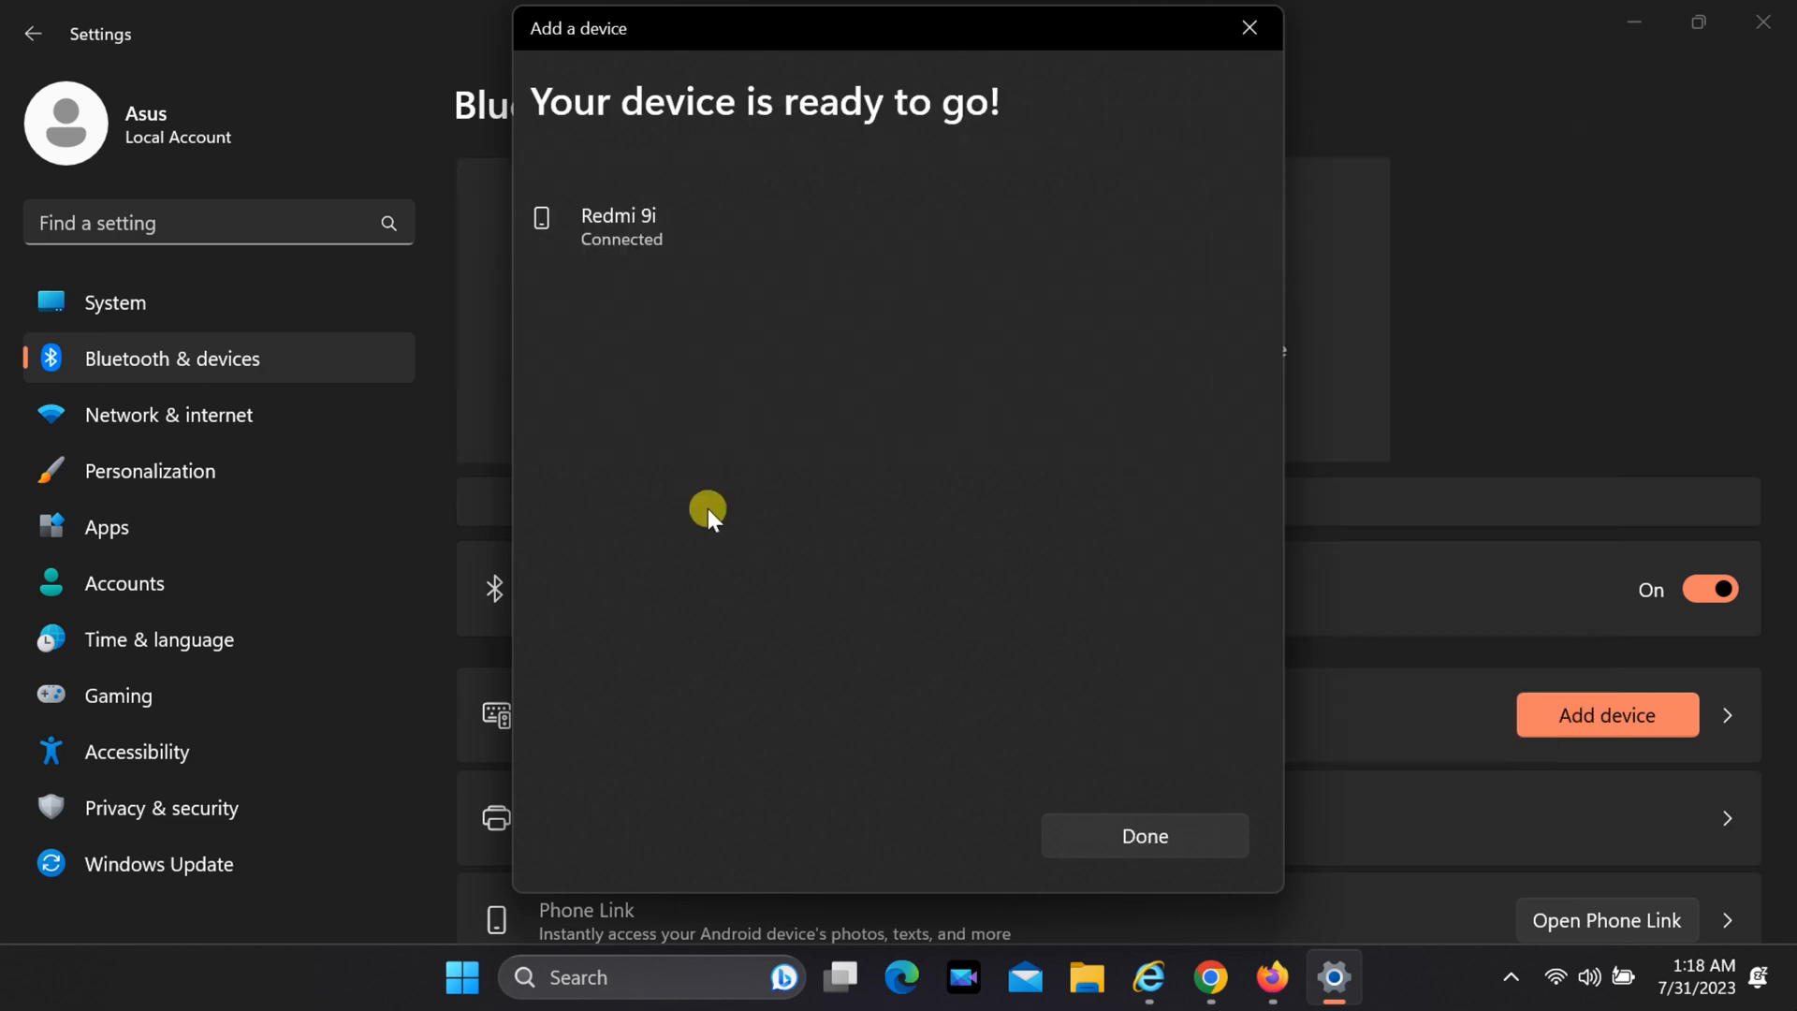
click(1142, 835)
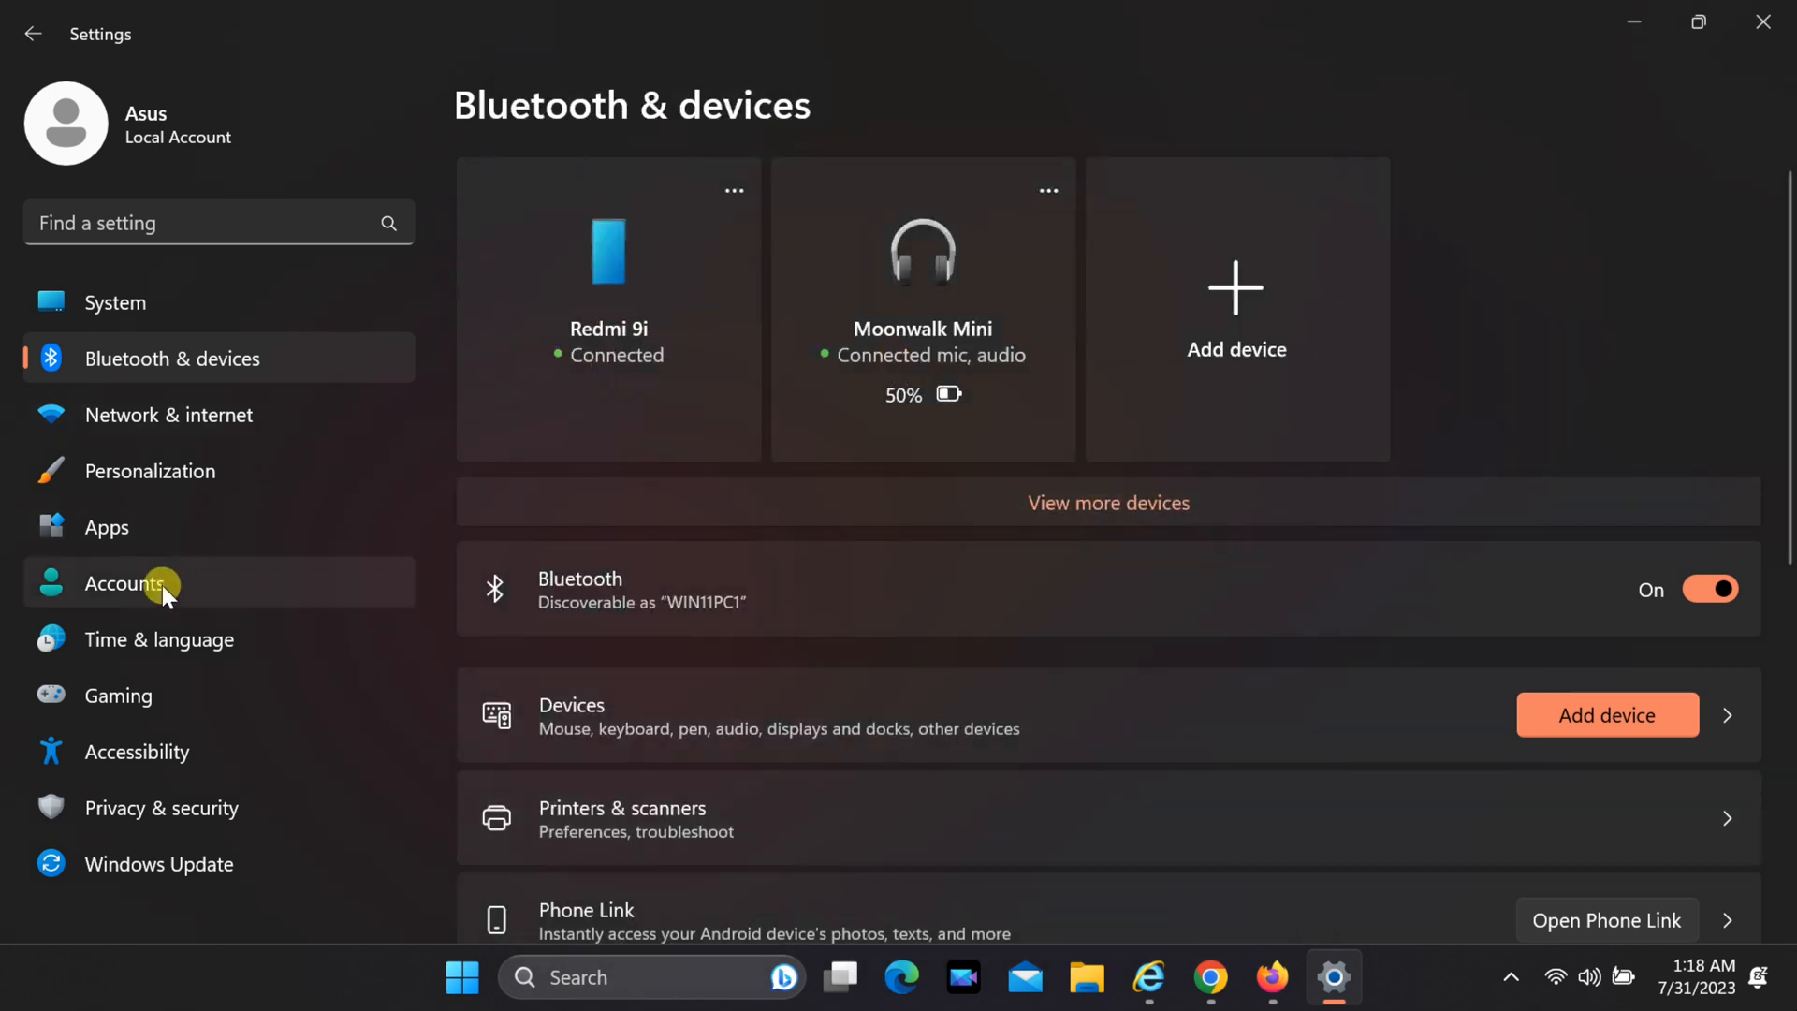
Open Accounts and scroll down to the Sign-in options page.
click(124, 583)
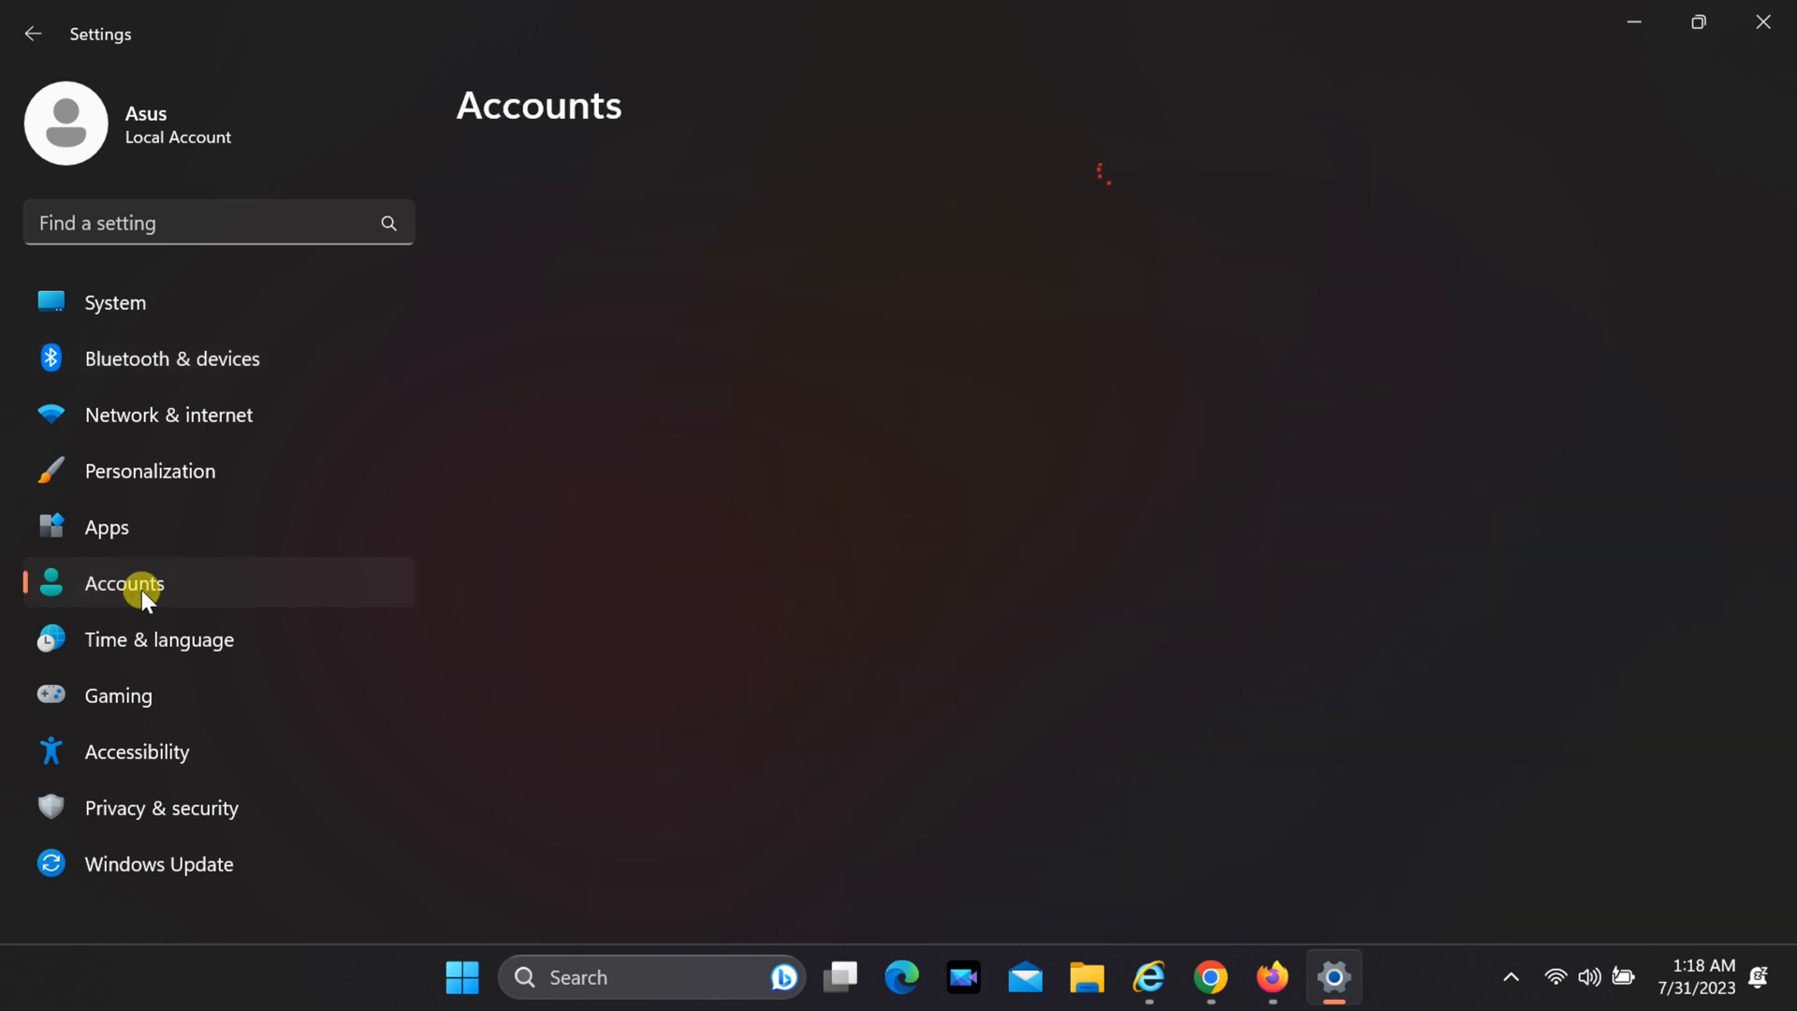
click(123, 583)
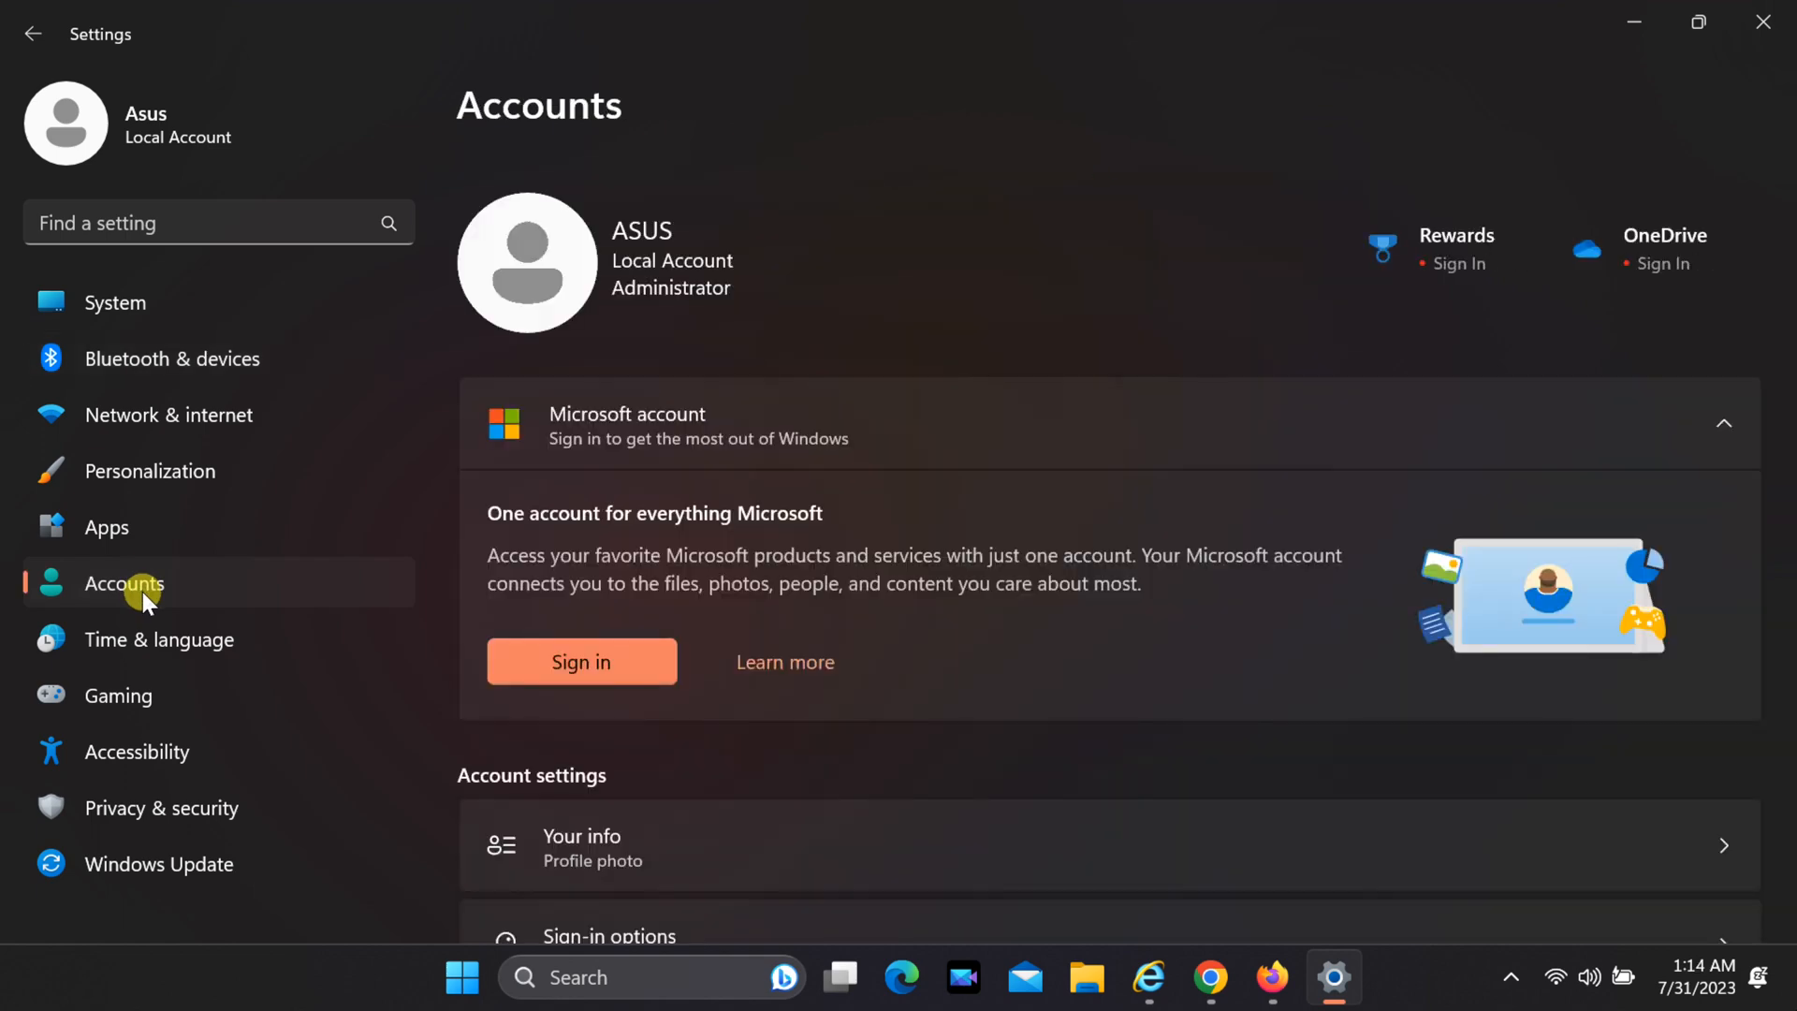
scroll(down, 3)
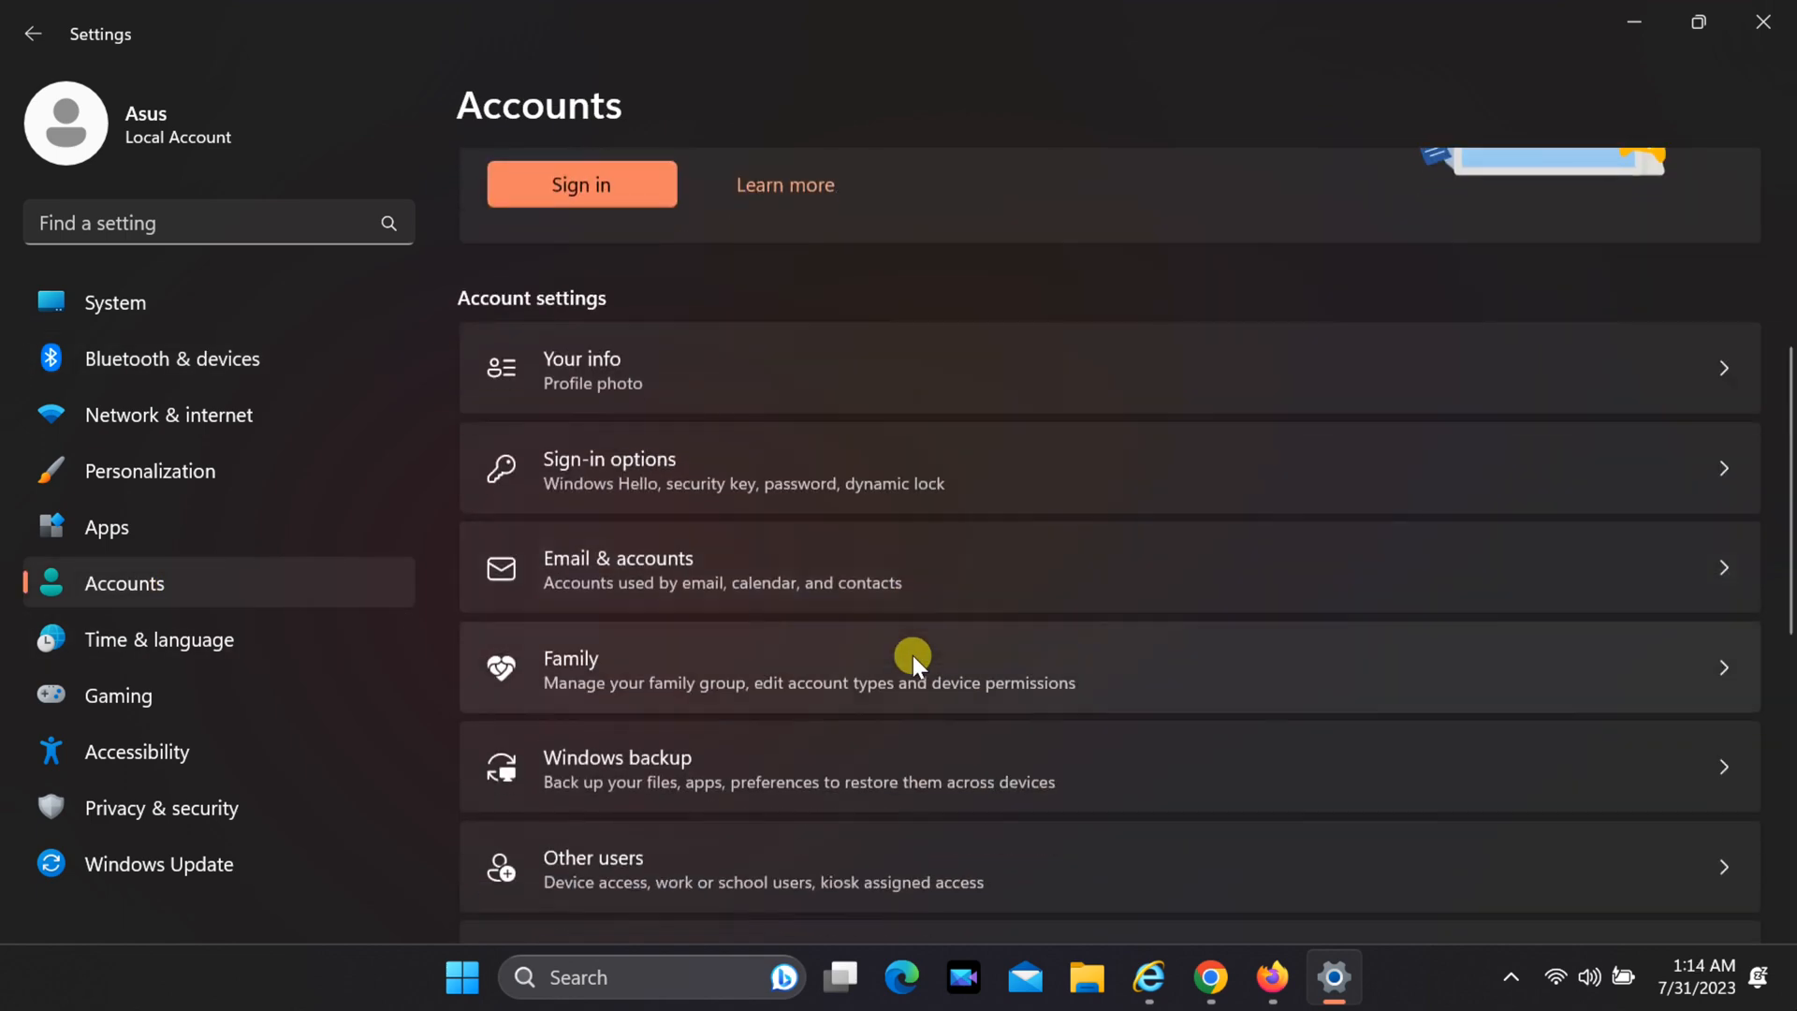
mouse_move(811, 481)
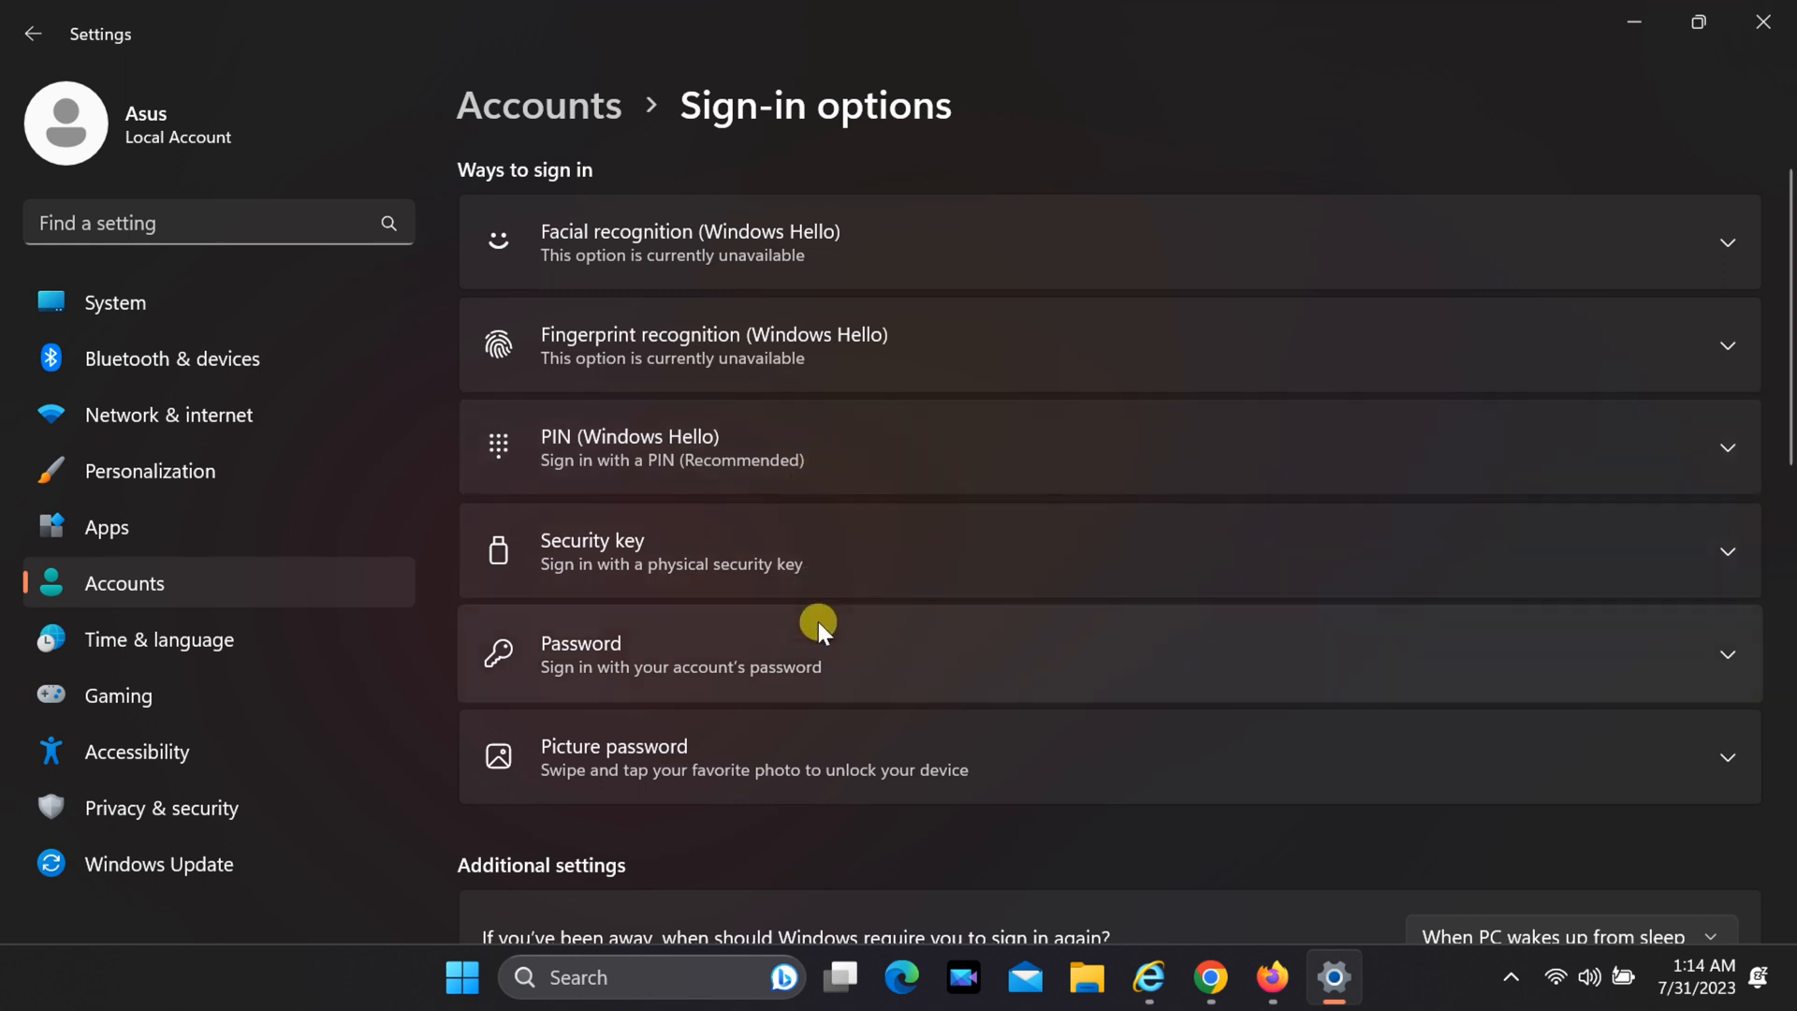
scroll(down, 3)
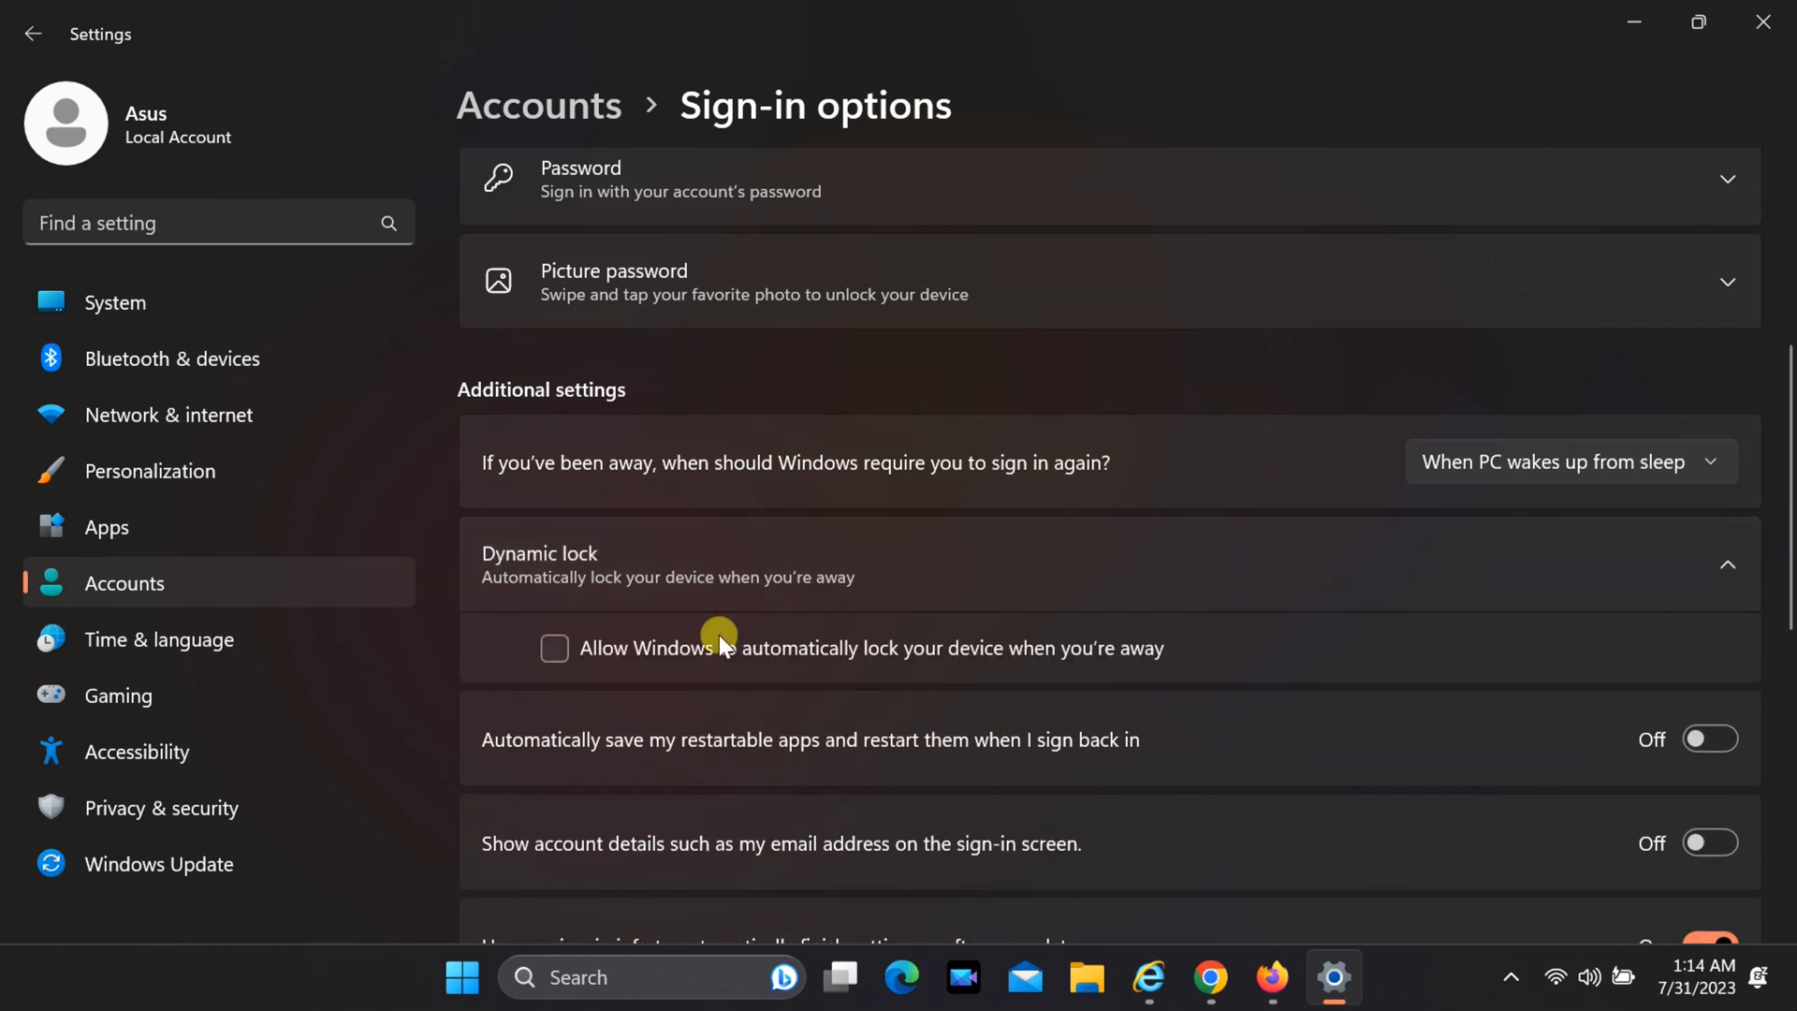
Tick 'Allow Windows to automatically lock your device when you're away' under Dynamic lock.
click(553, 647)
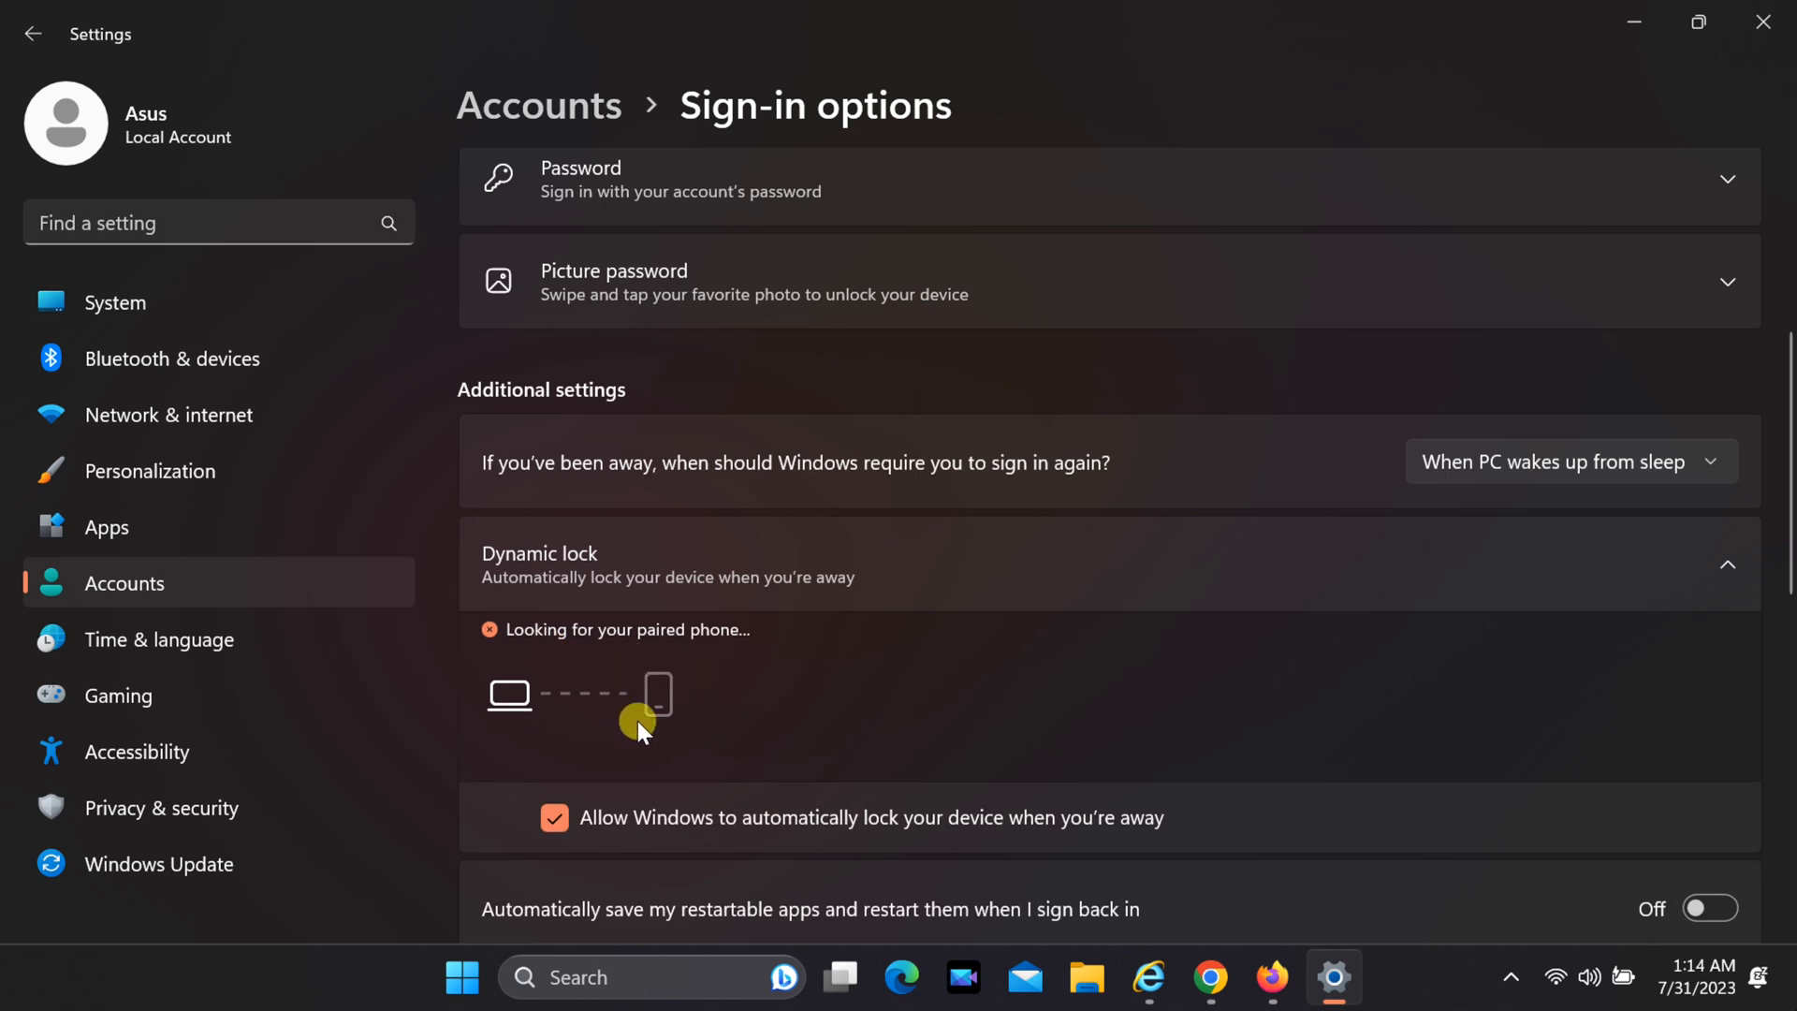
mouse_move(716, 653)
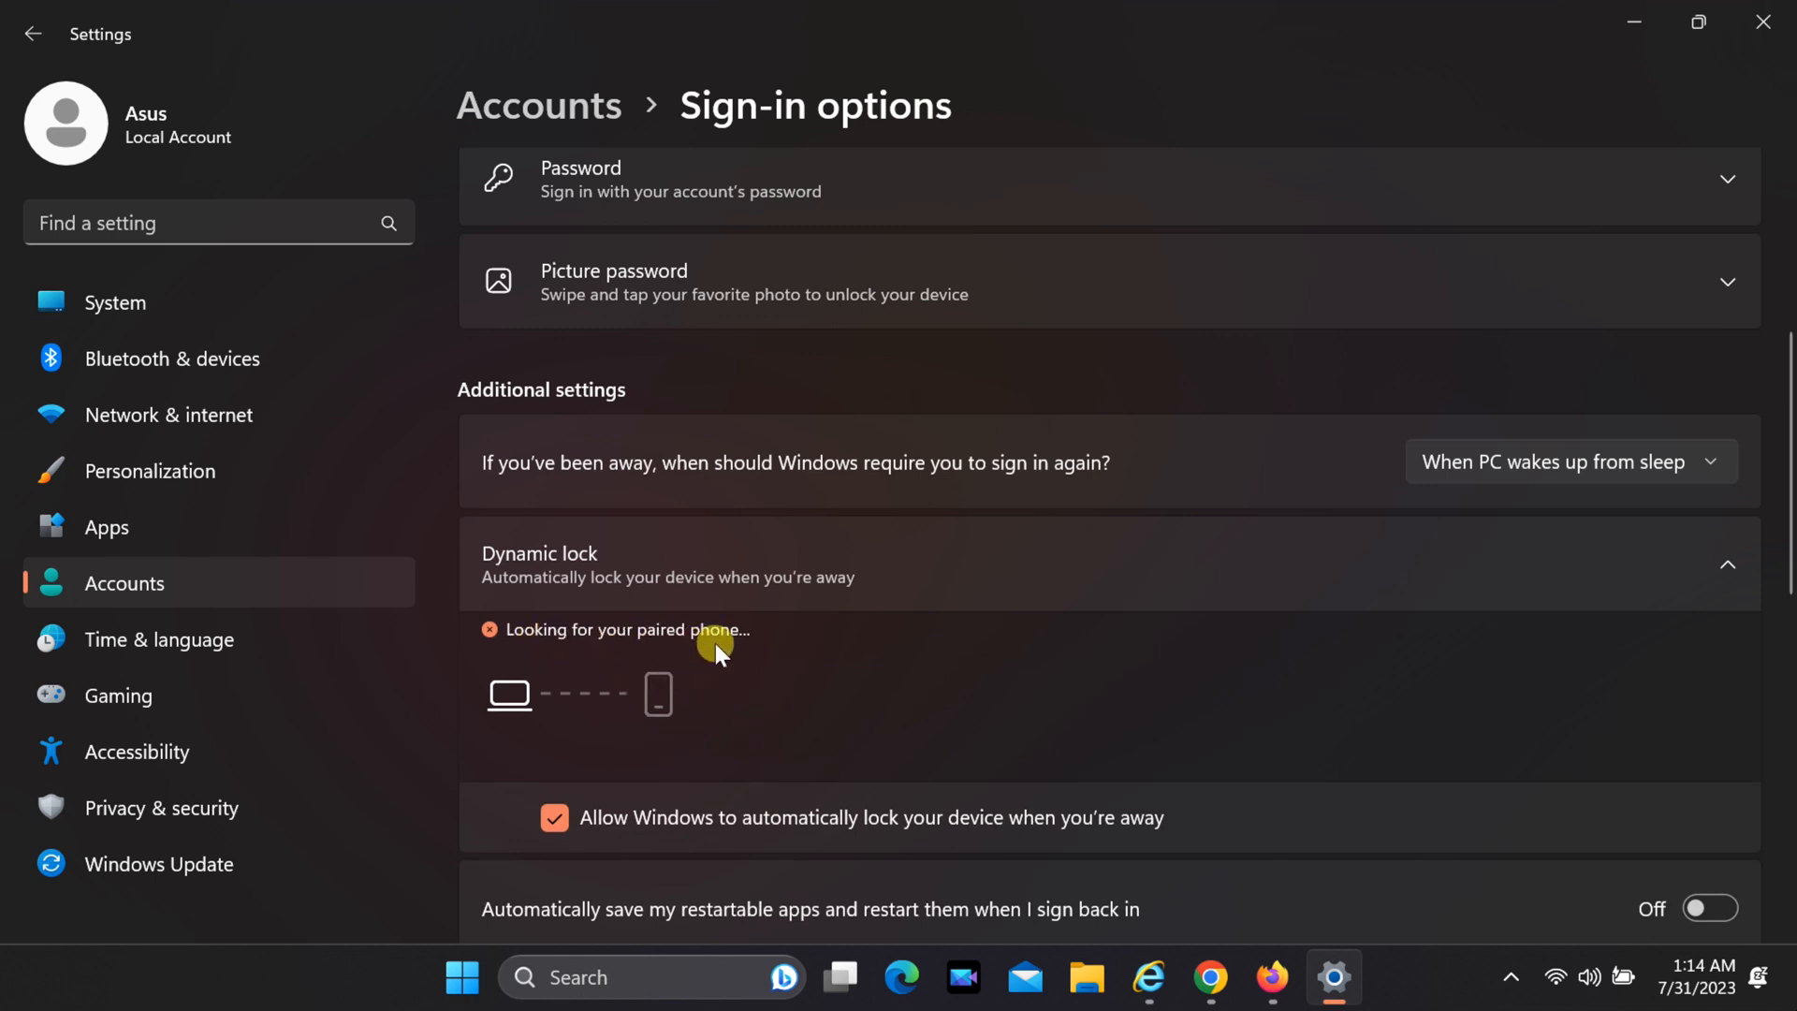
mouse_move(746, 668)
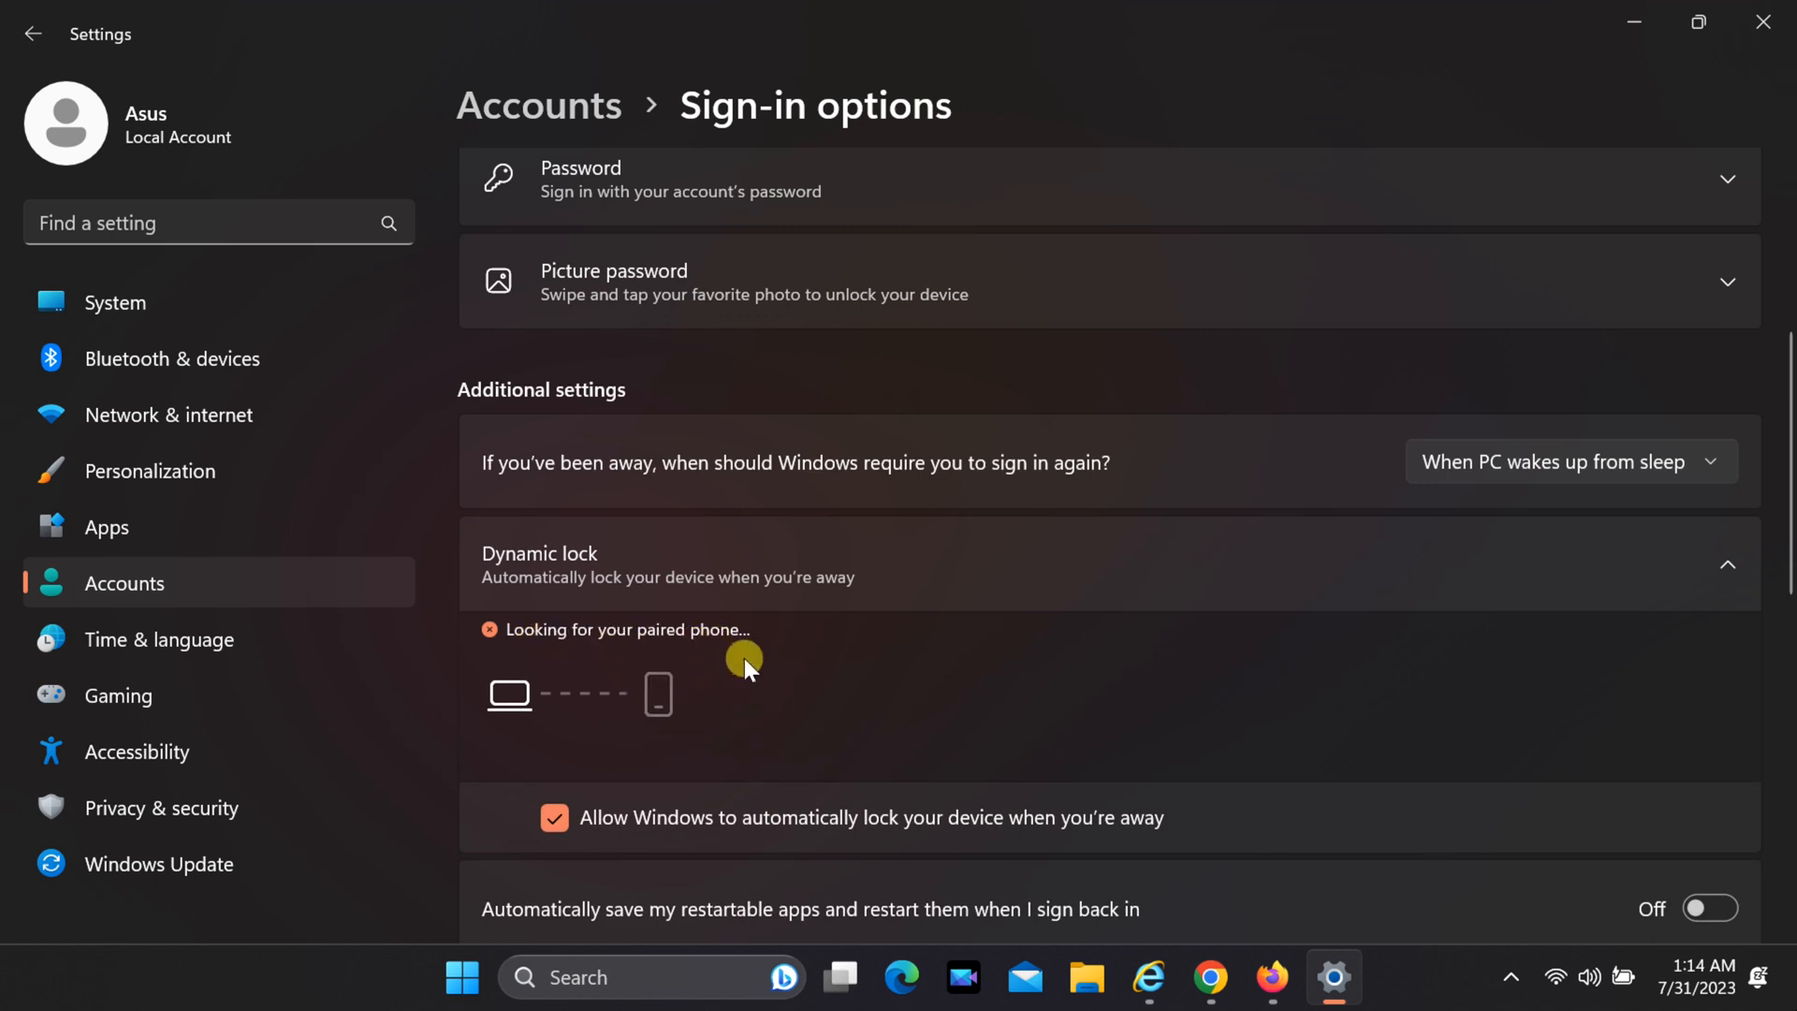
mouse_move(756, 683)
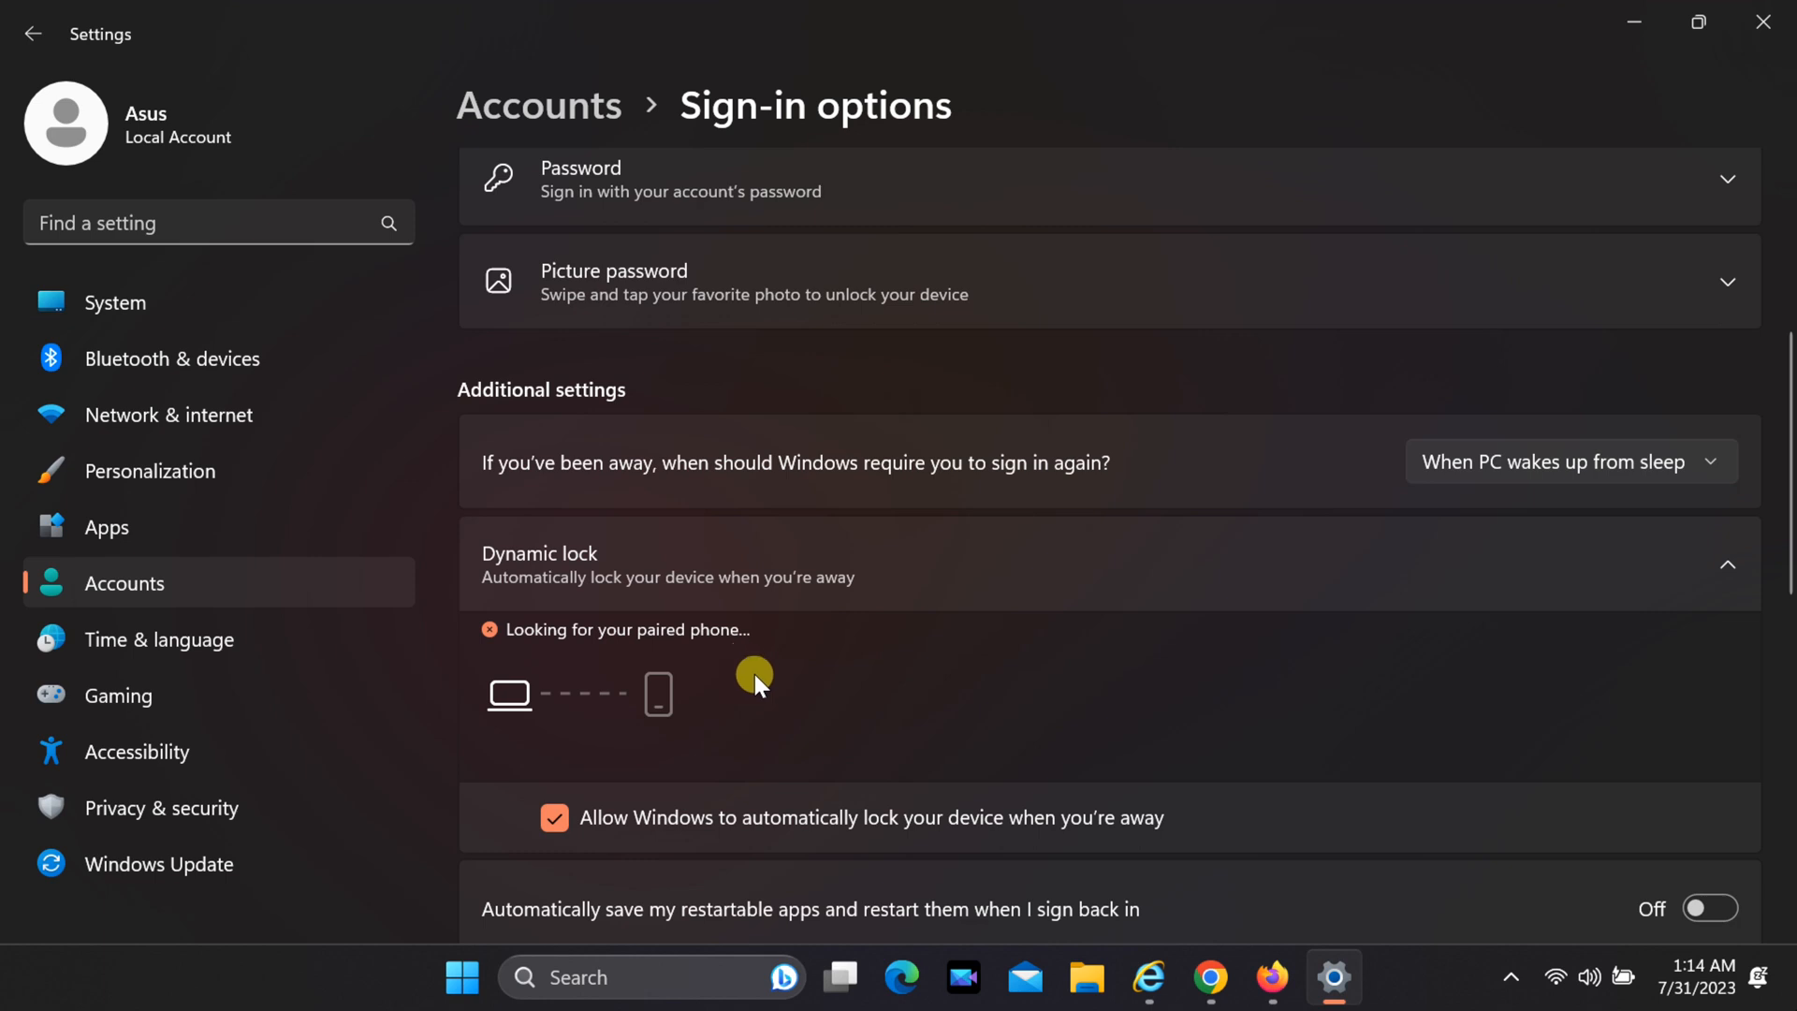
mouse_move(828, 735)
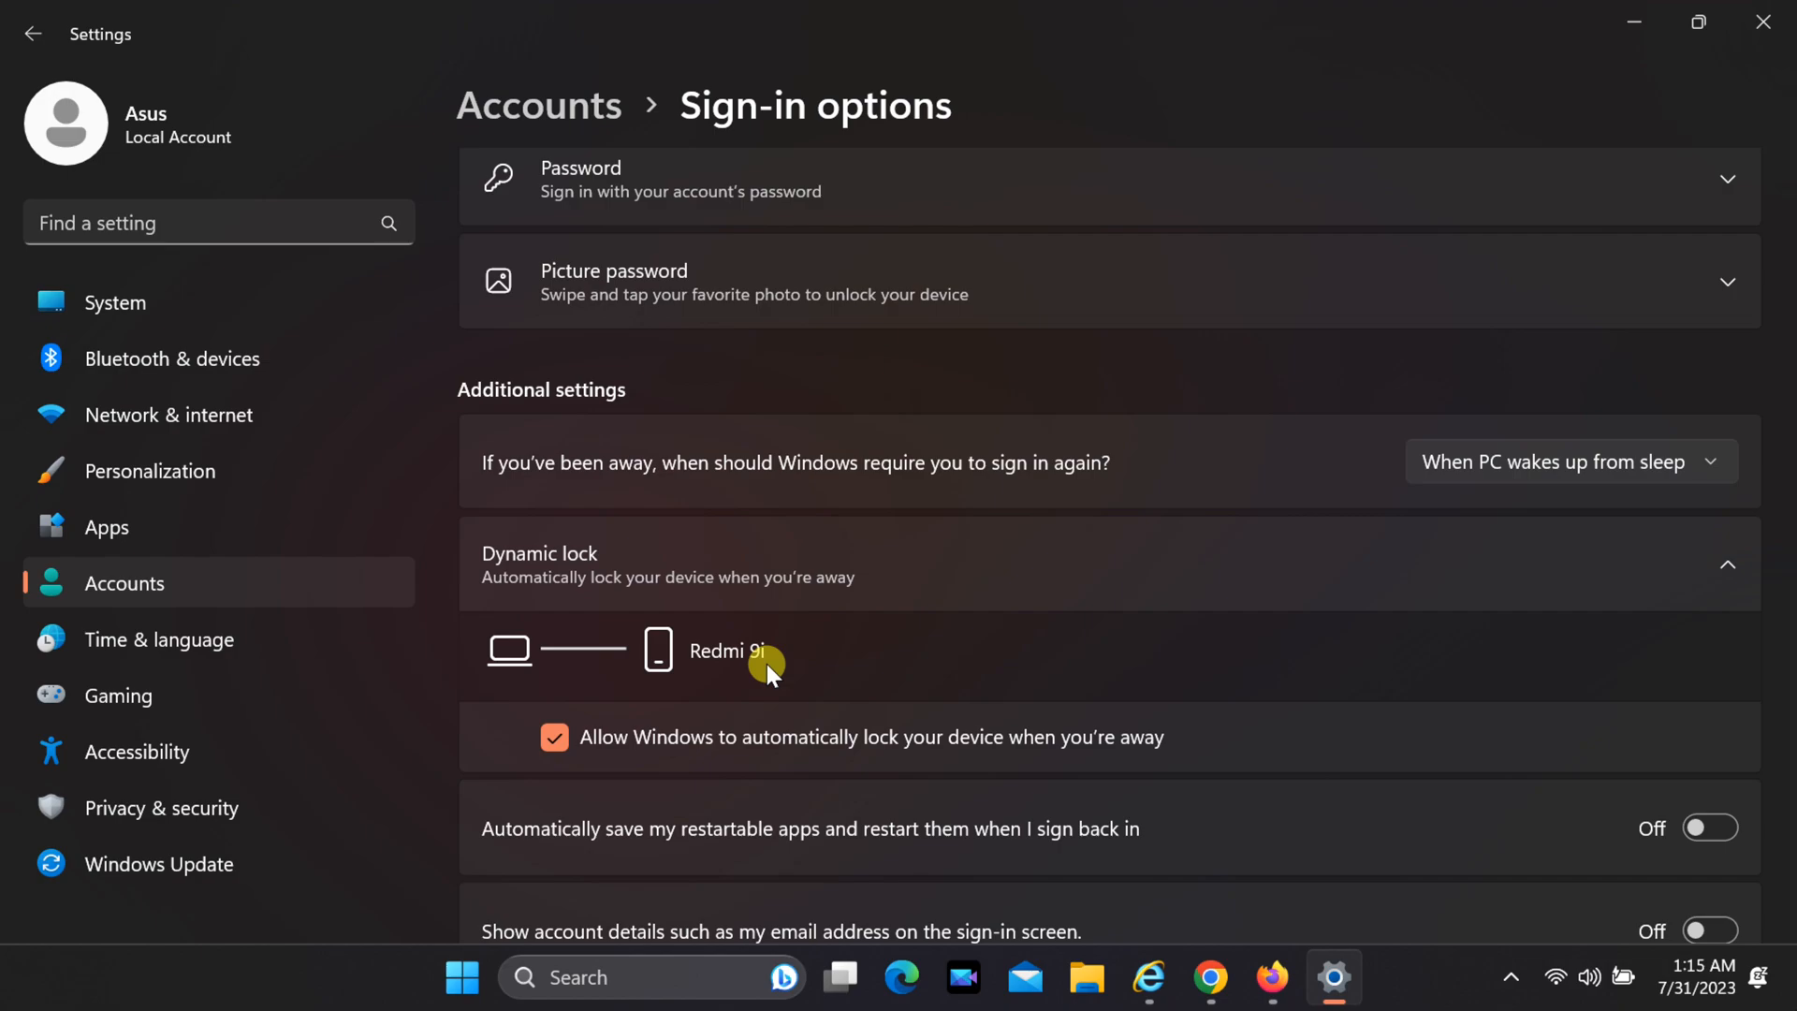
Check the Redmi 9i link under Dynamic lock, then close Settings.
scroll(down, 3)
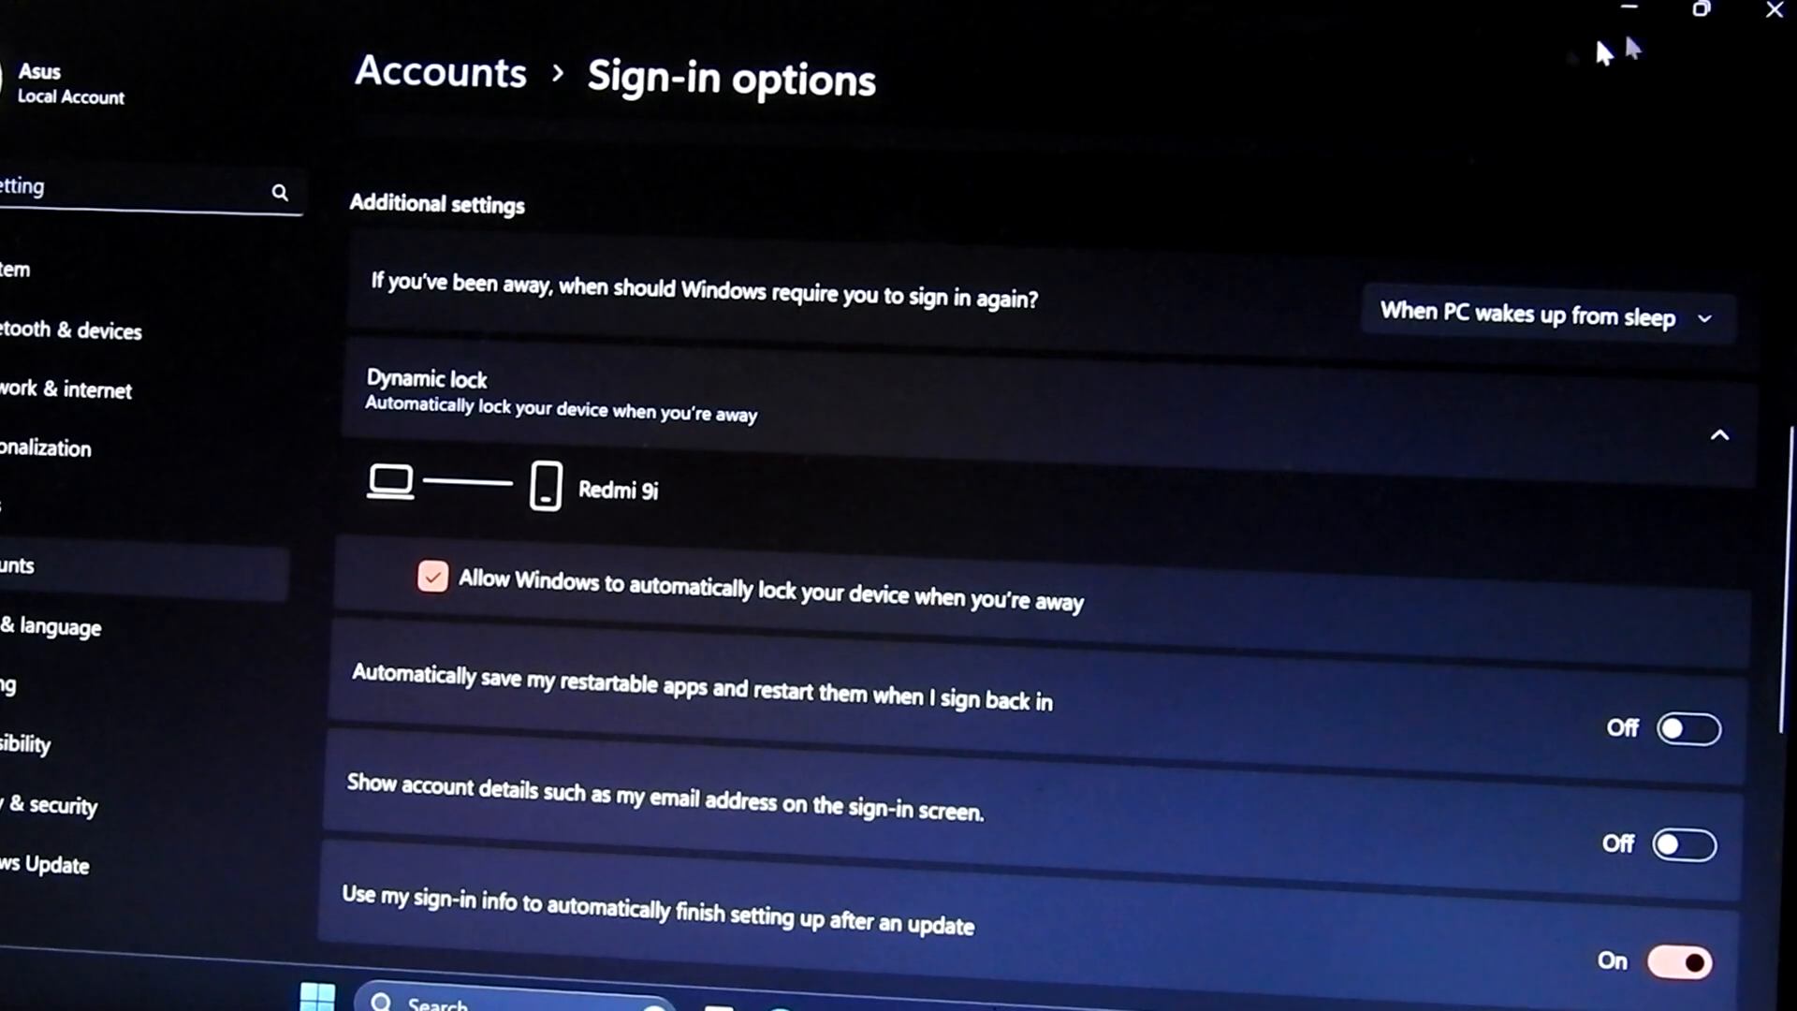
mouse_move(1631, 14)
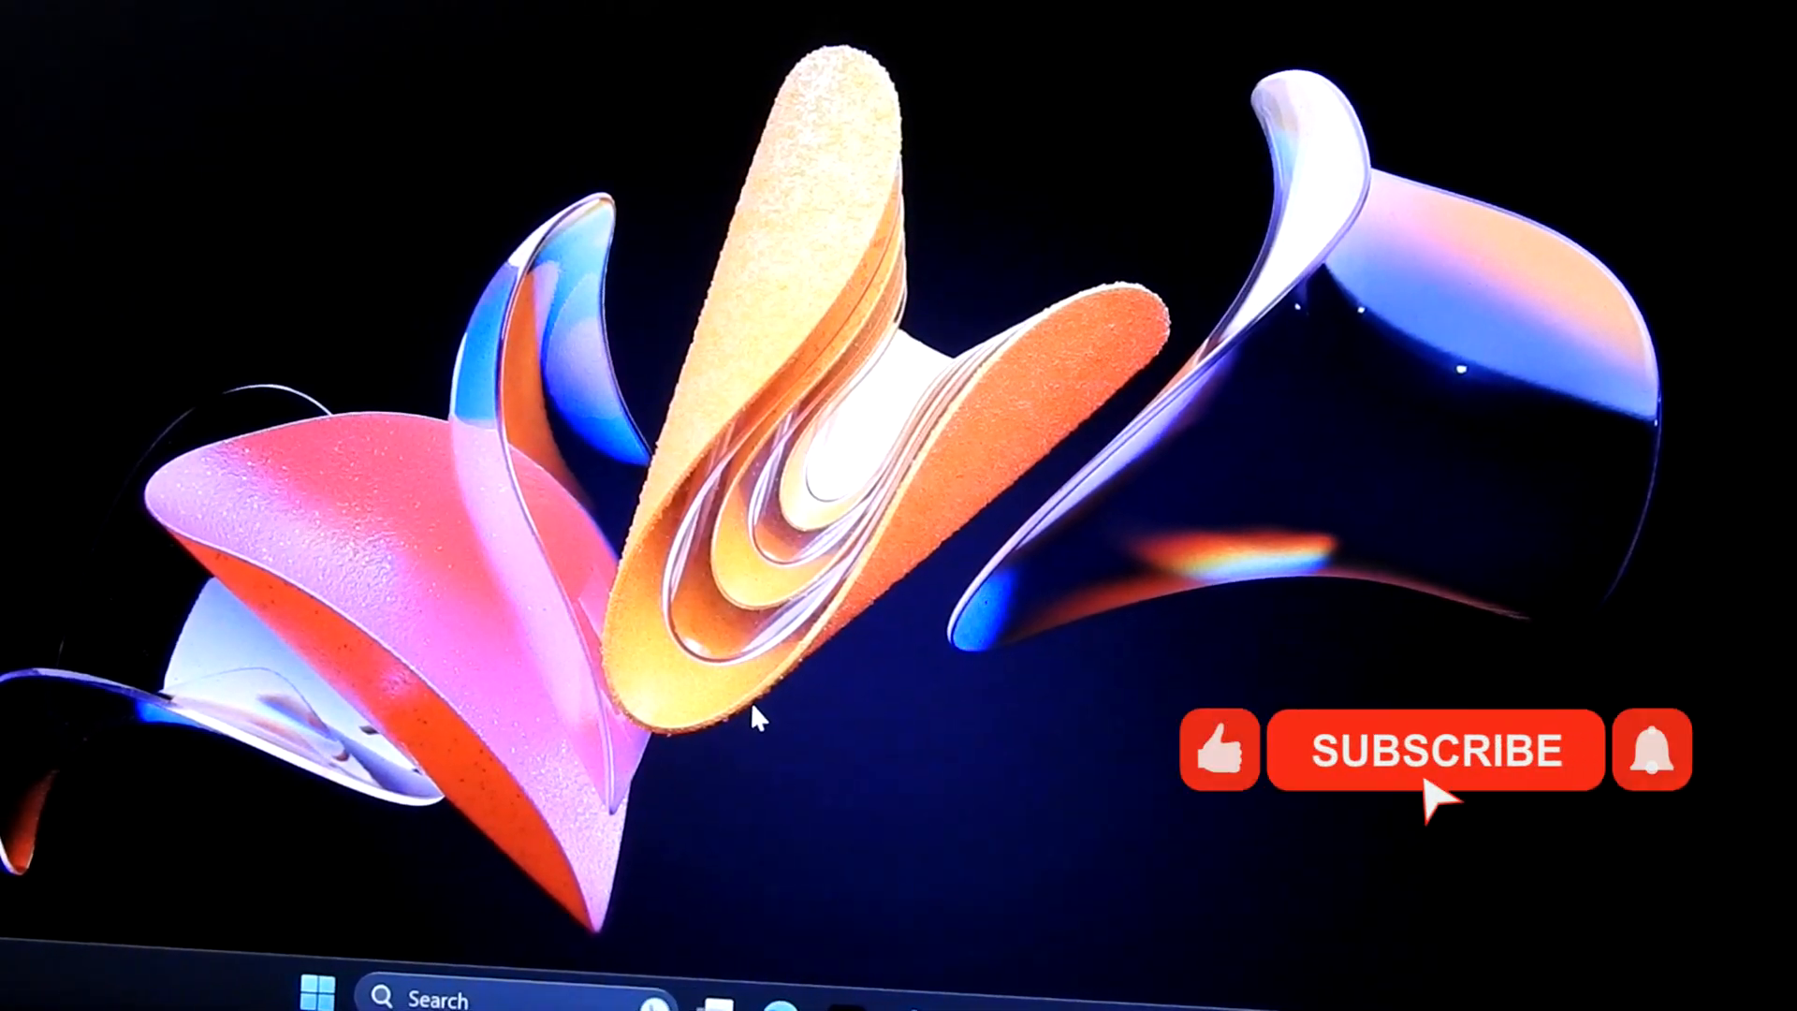
click(1431, 750)
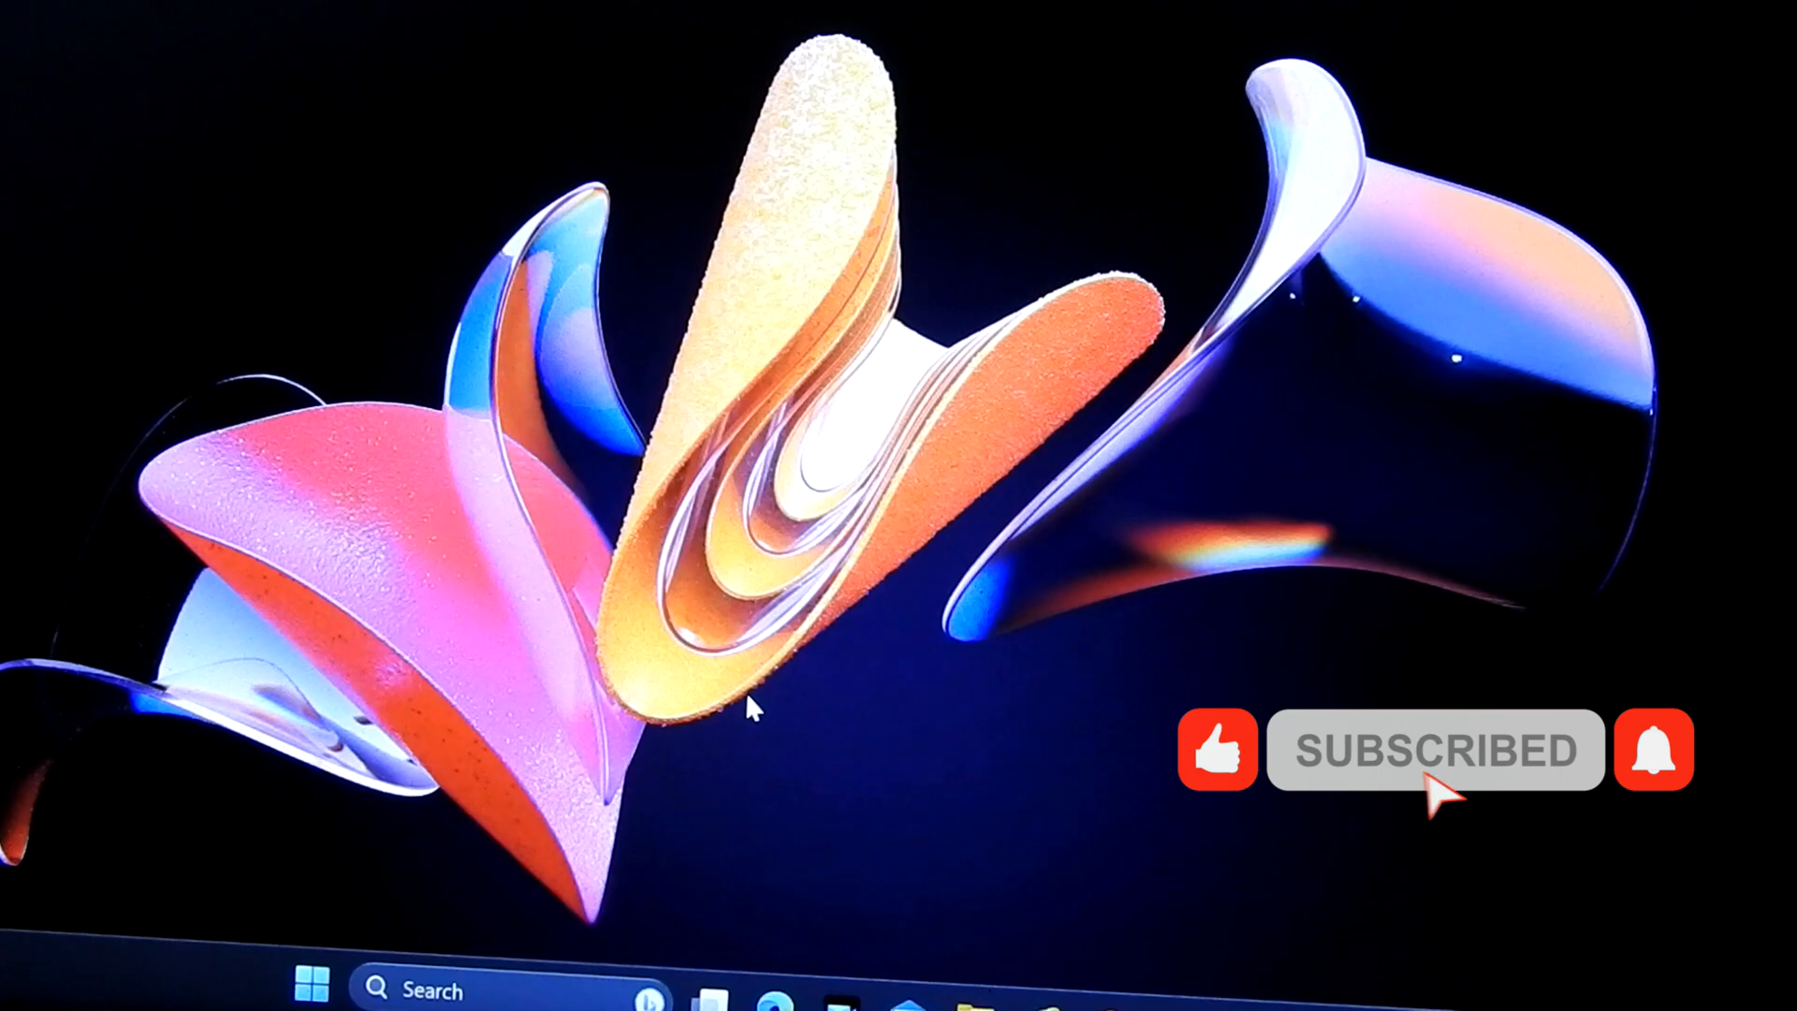